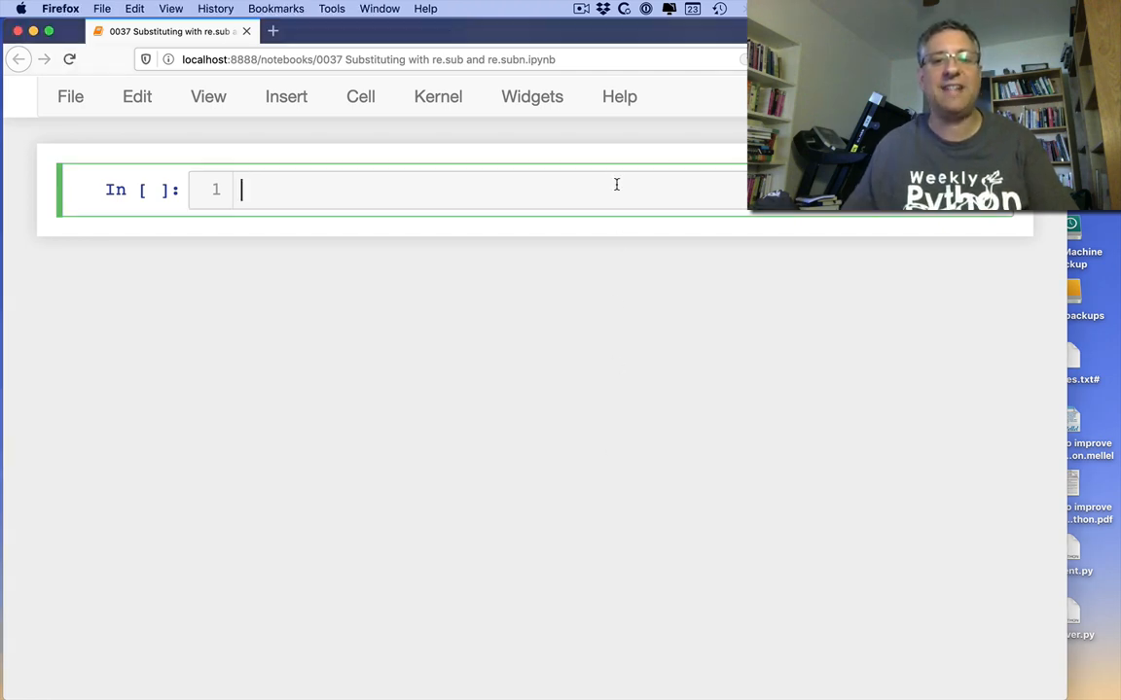
- Run a first cell containing import re and a # RegexpCrashCourse.com comment
text(import re)
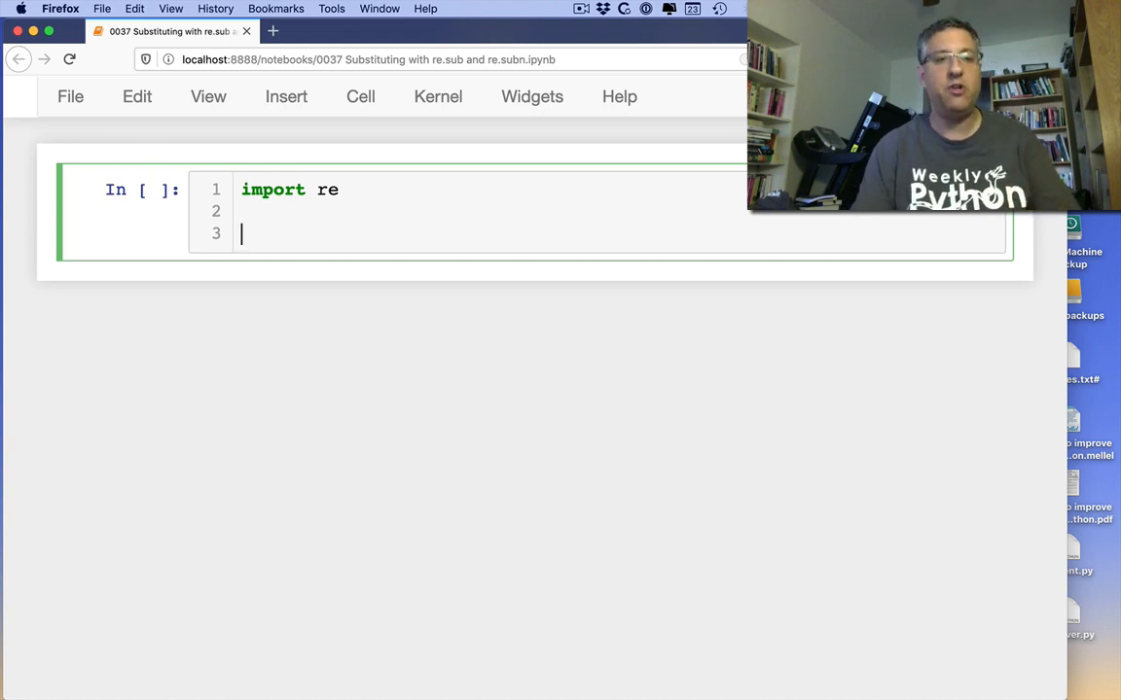
text(RegexpCra)
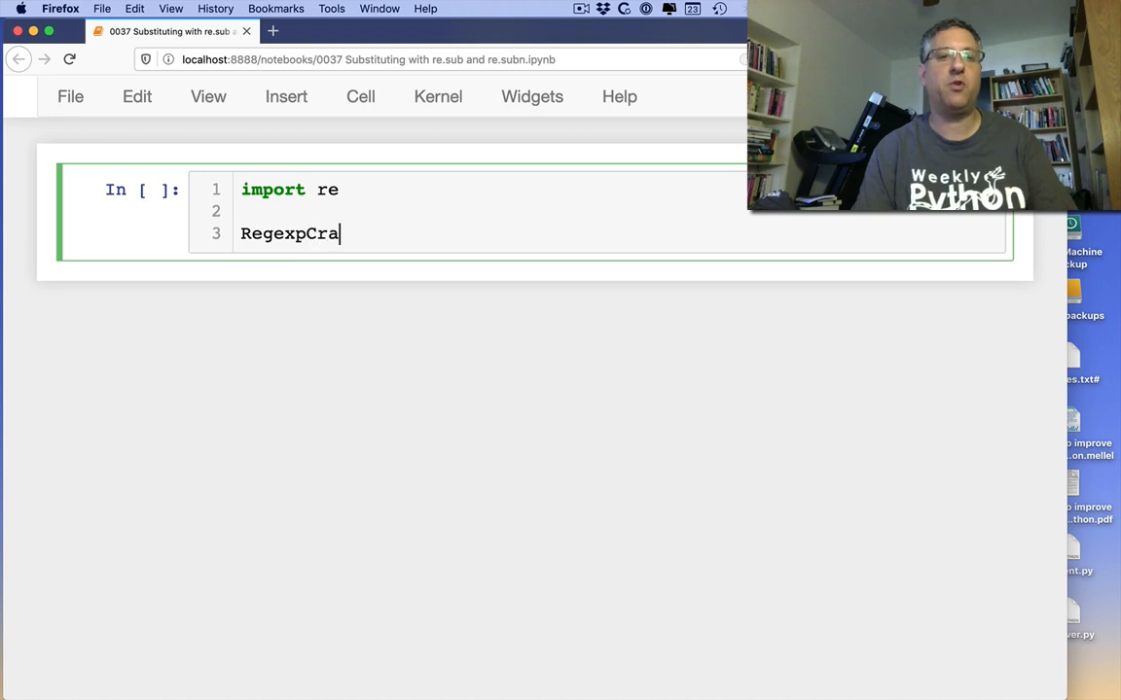
text(shCourse.com)
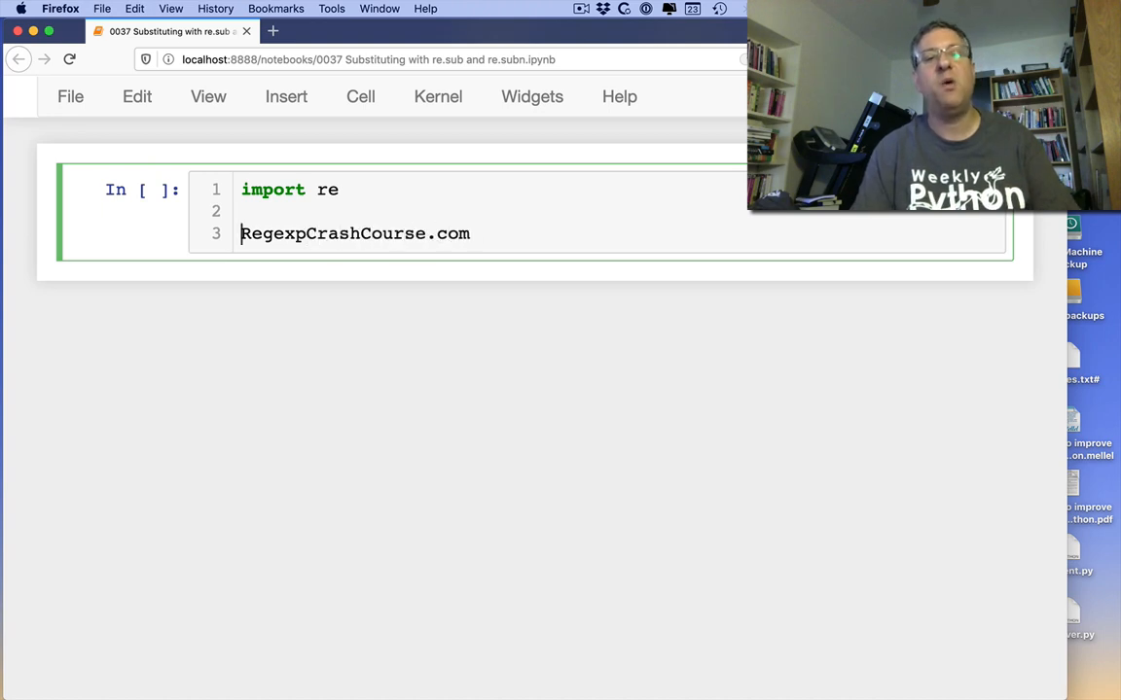
text(#)
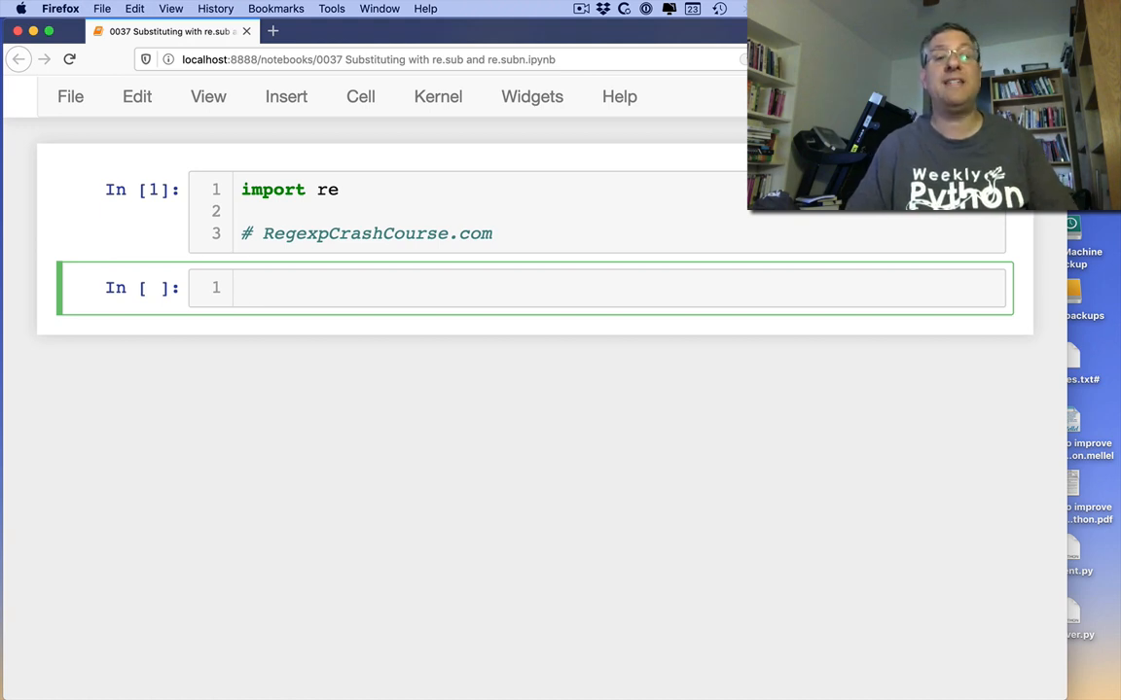
- Define s as the string 'abcdefg' repeated four times
text(s = 'ab')
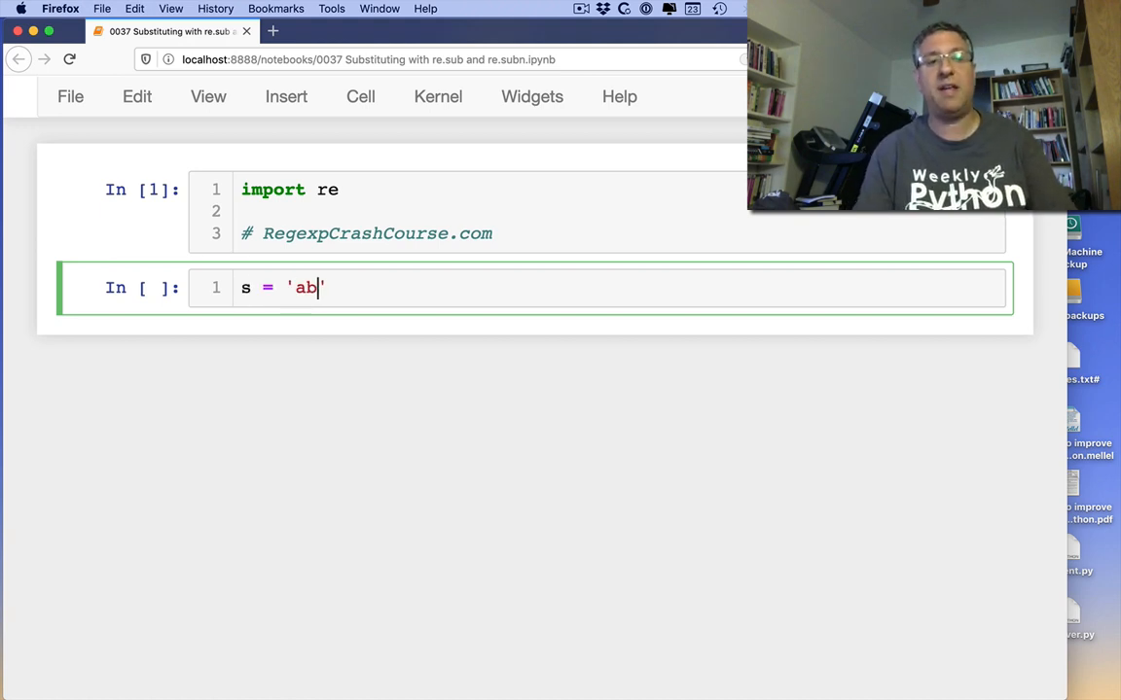
text(cdefgabcde)
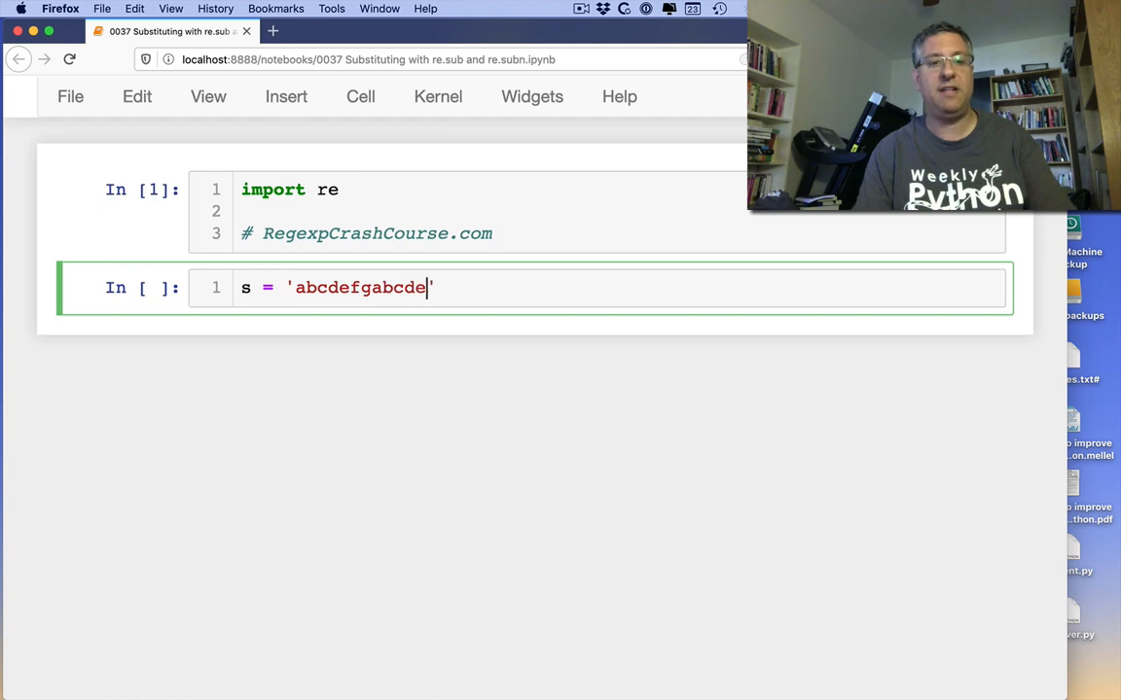
text(fgabcdefg)
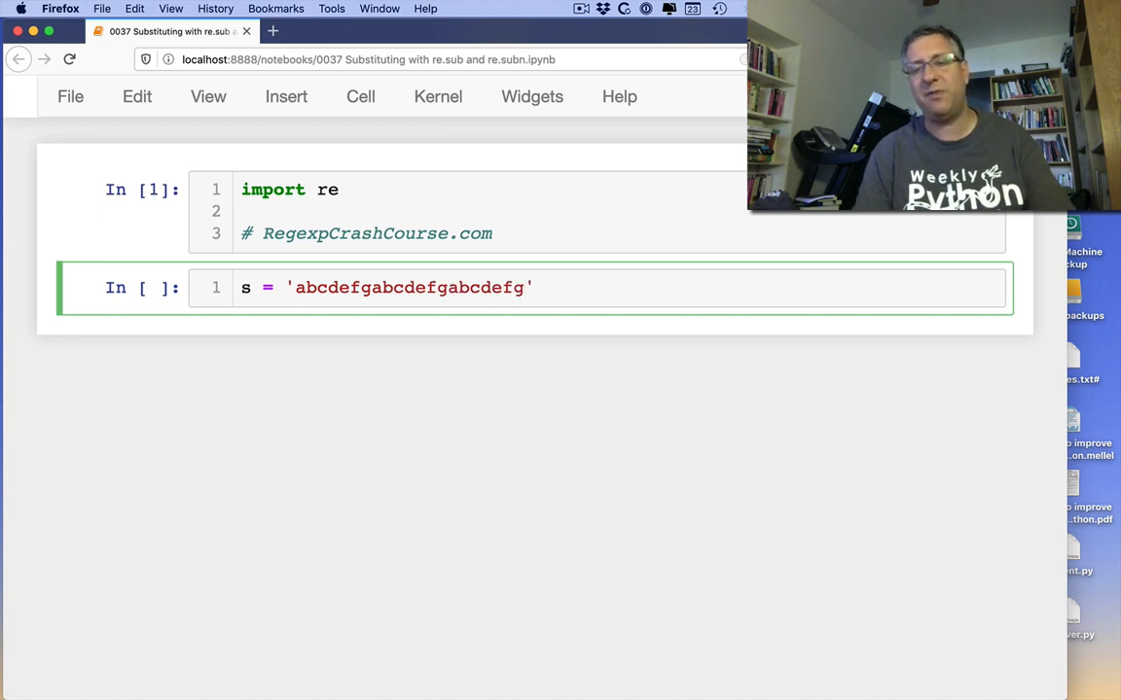
text(abcdefg)
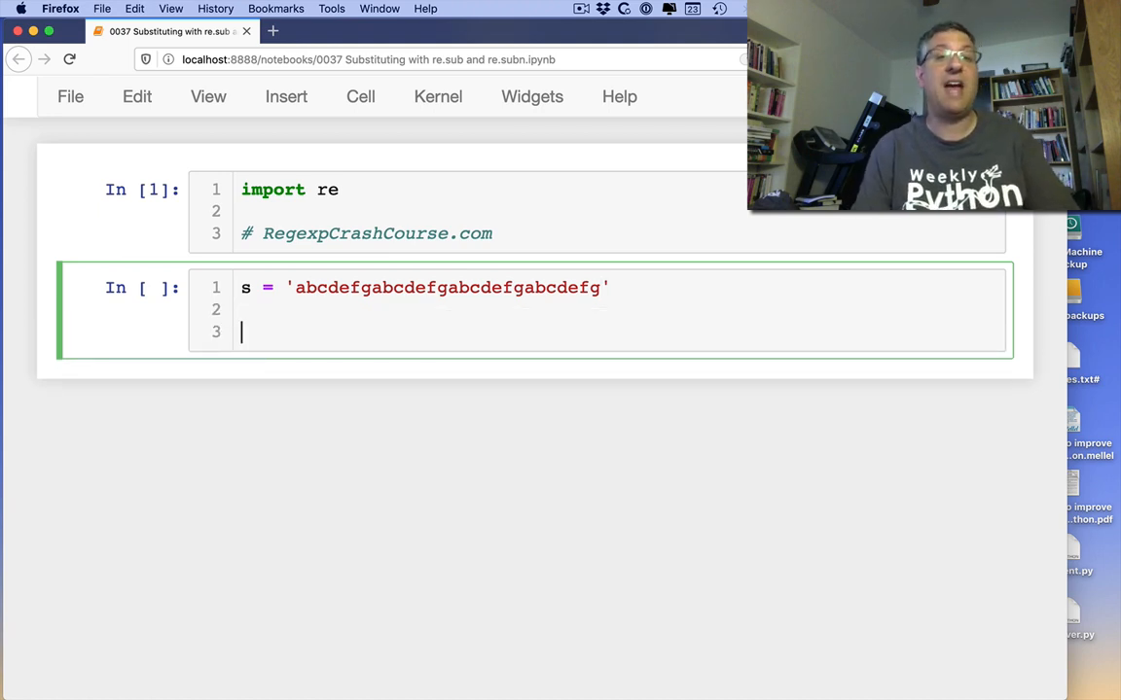
- Run s.replace('e', 'X') and then s.replace('a', 'X') to show each swap
text(s.rep)
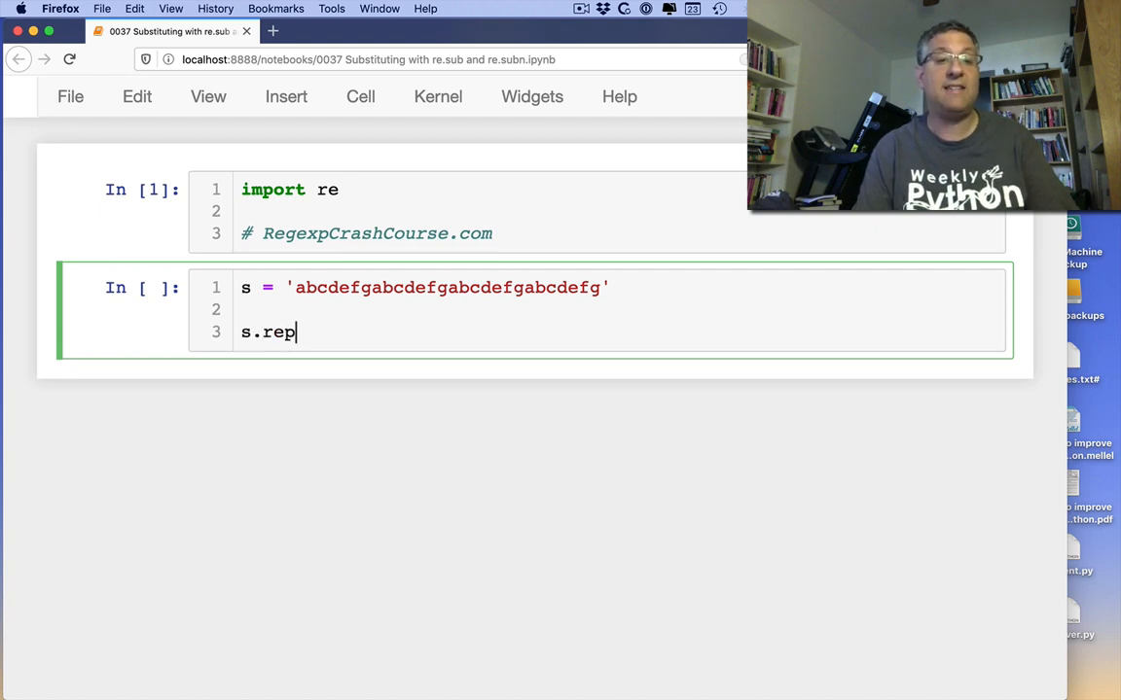
text(lace('e', 'X)
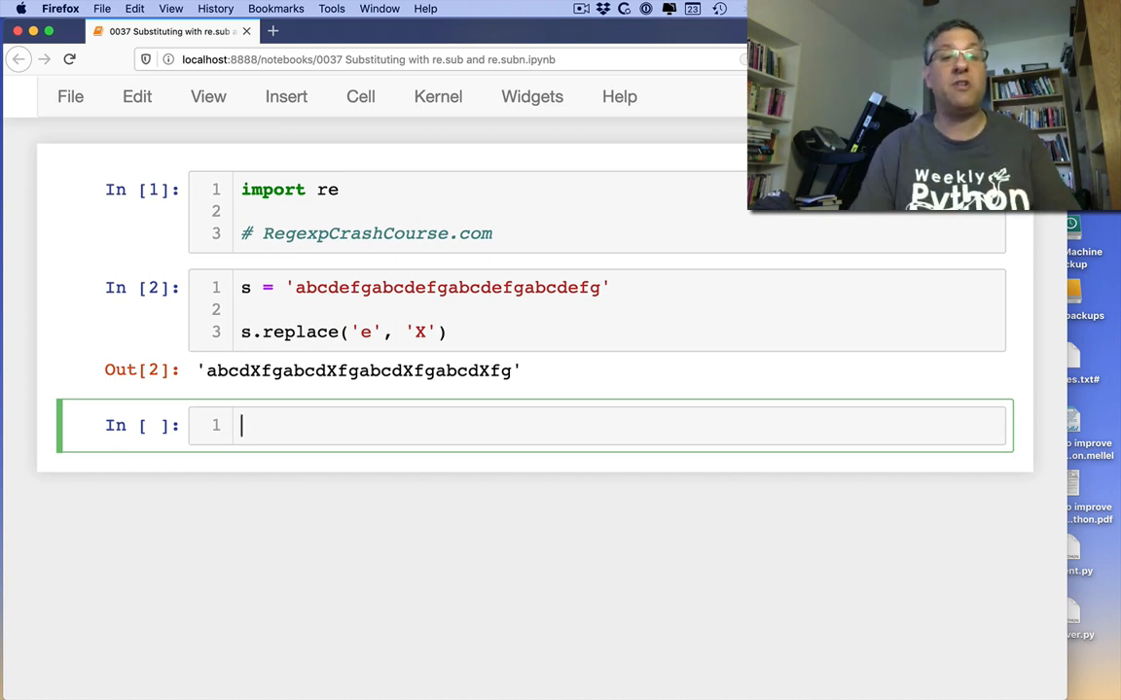
text(s.replace('a', 'X)
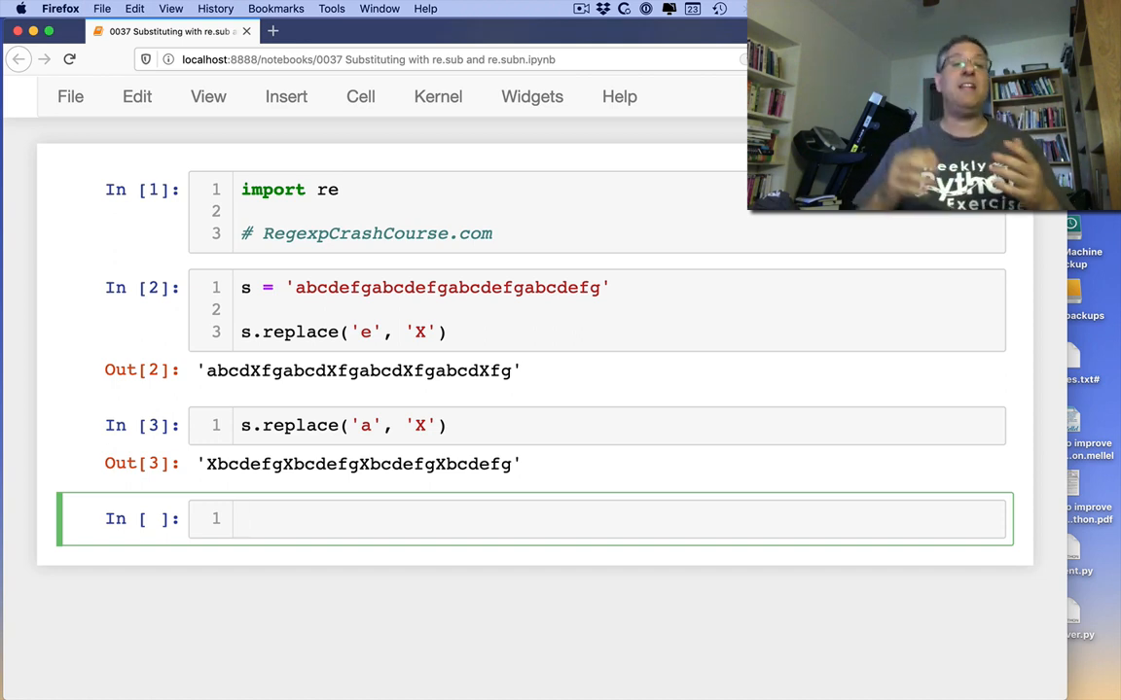
- Run re.sub('[ae]', 'X', s) to replace every a and e with X at once
text(re.sub)
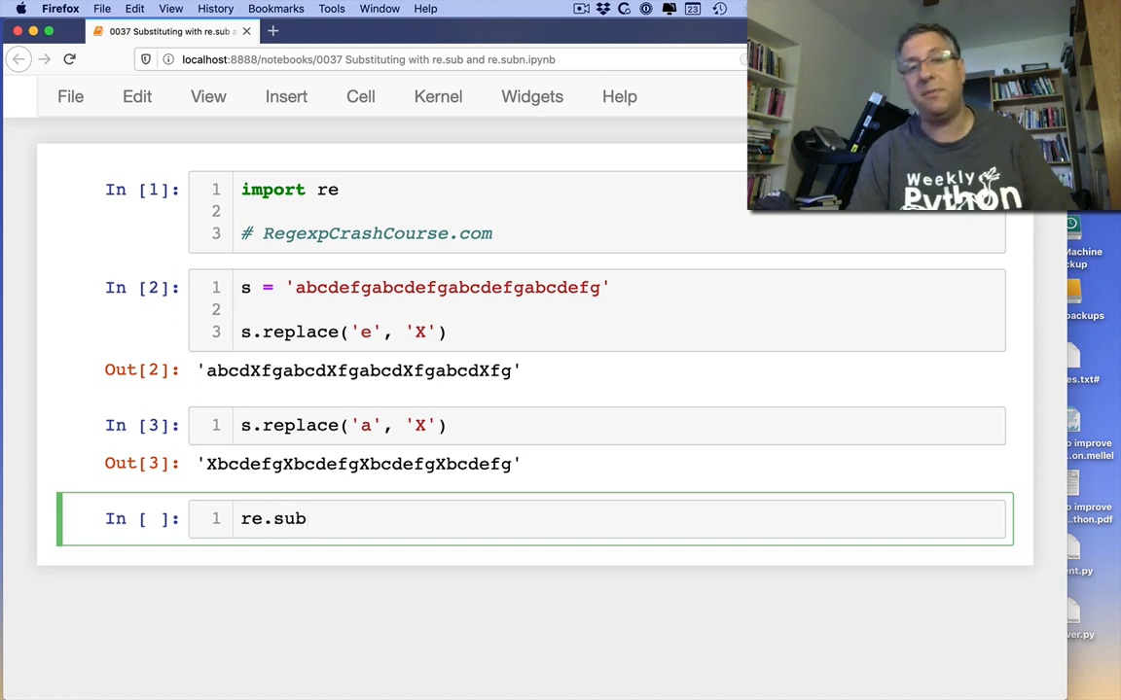
text(())
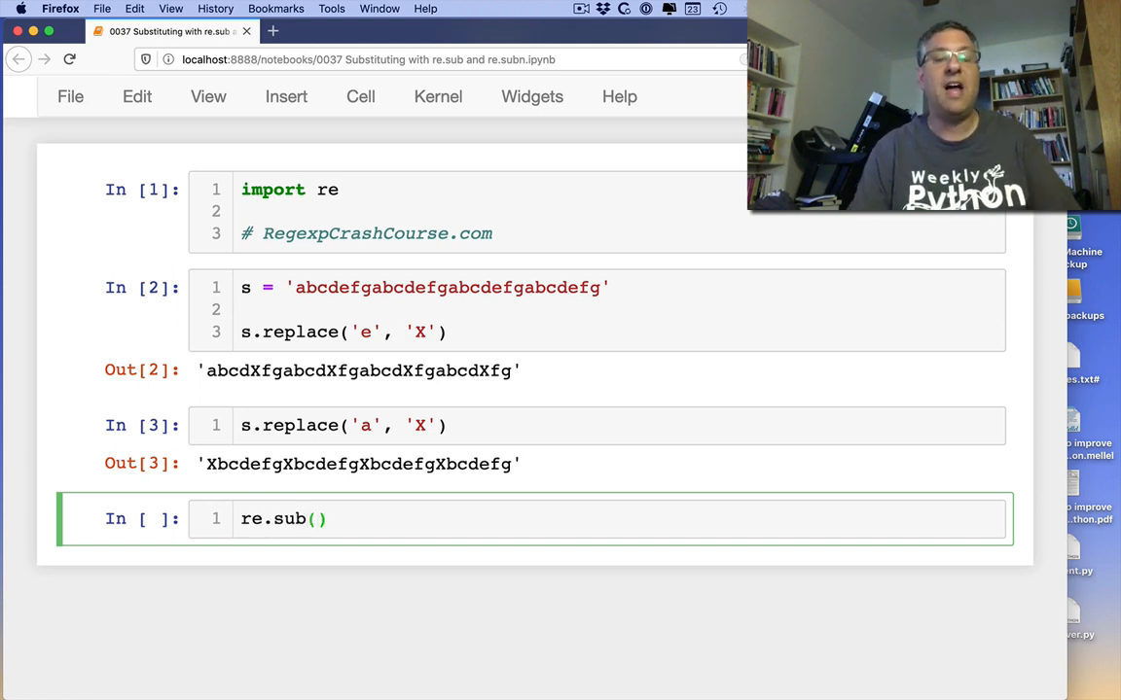
text('')
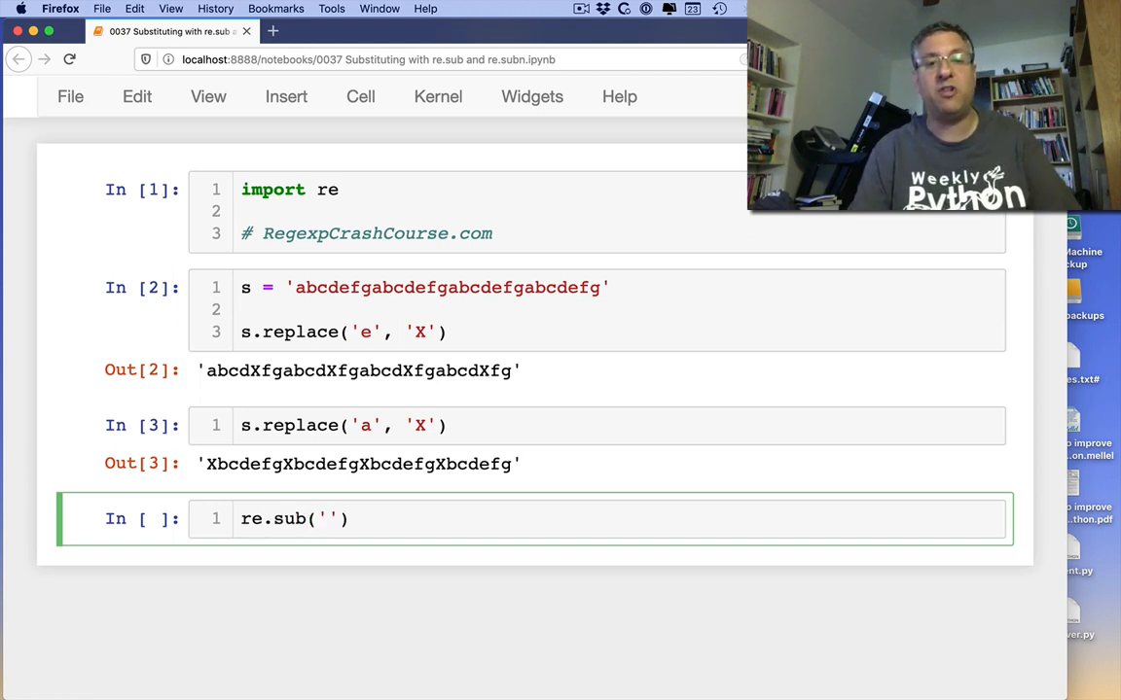
text([])
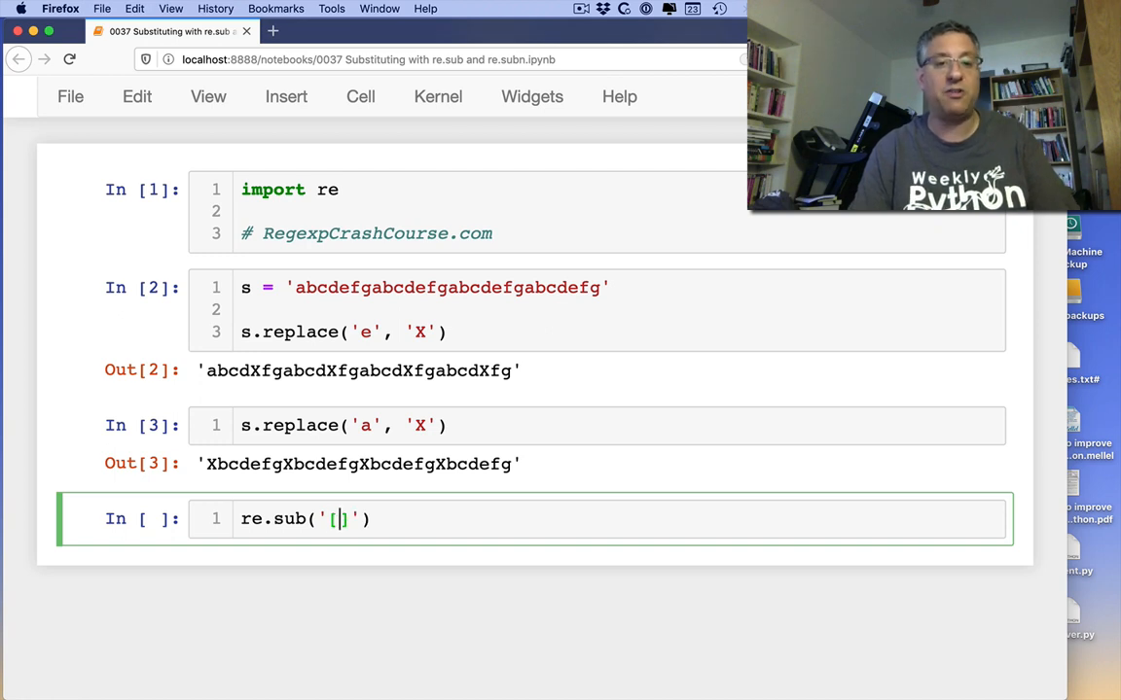
text(ae])
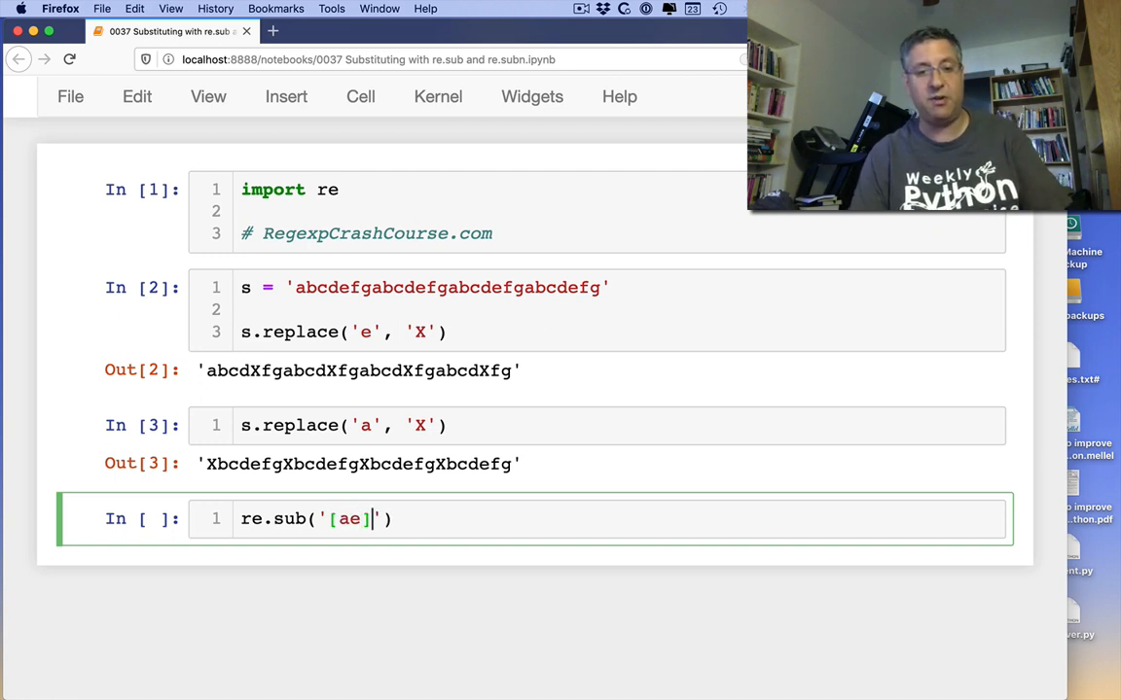
text(, 'X', s)
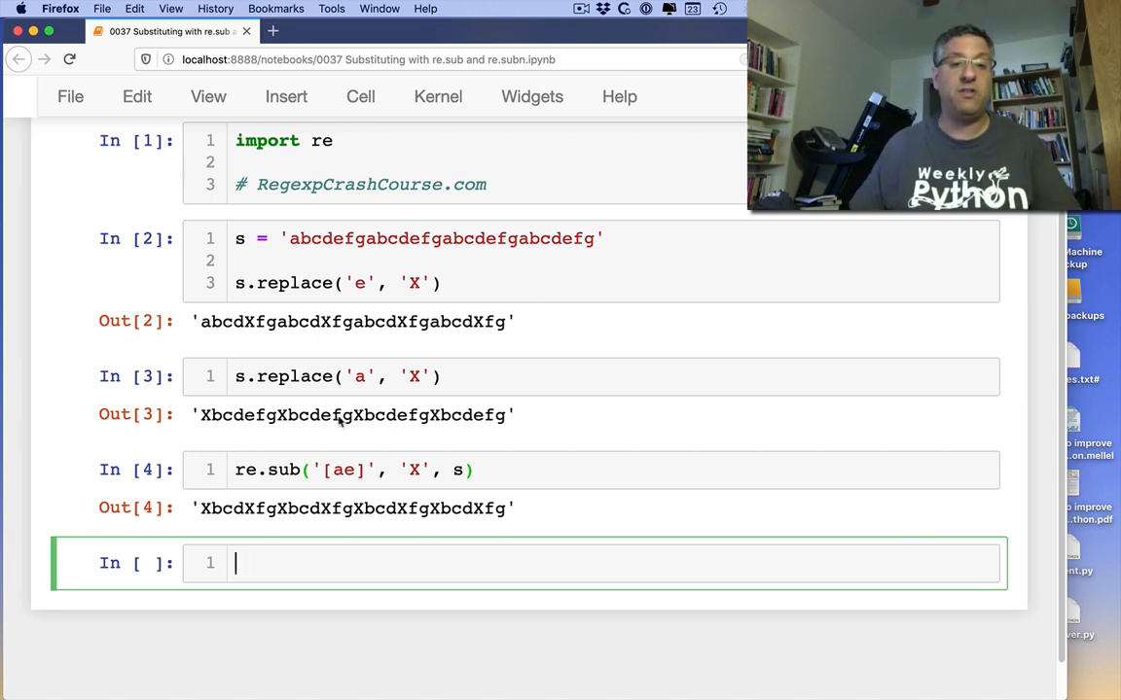
- Reuse the re.sub call with a count of 2 so only the first two matches are replaced
click(389, 469)
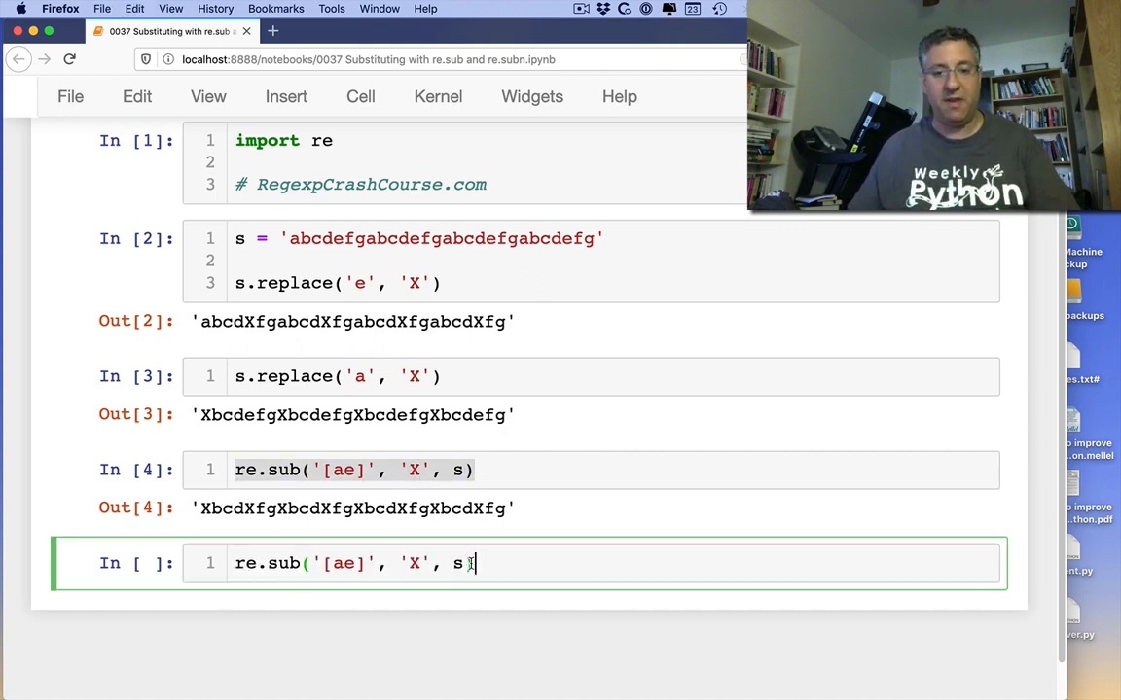
text(, 2)
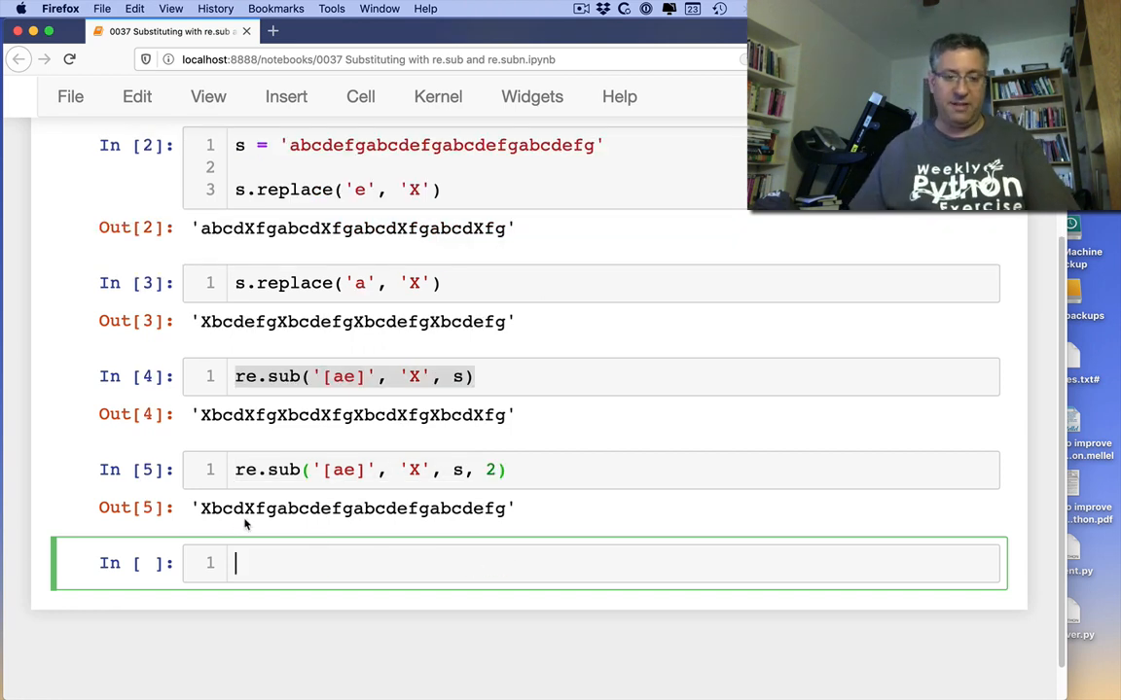
mouse_move(448, 502)
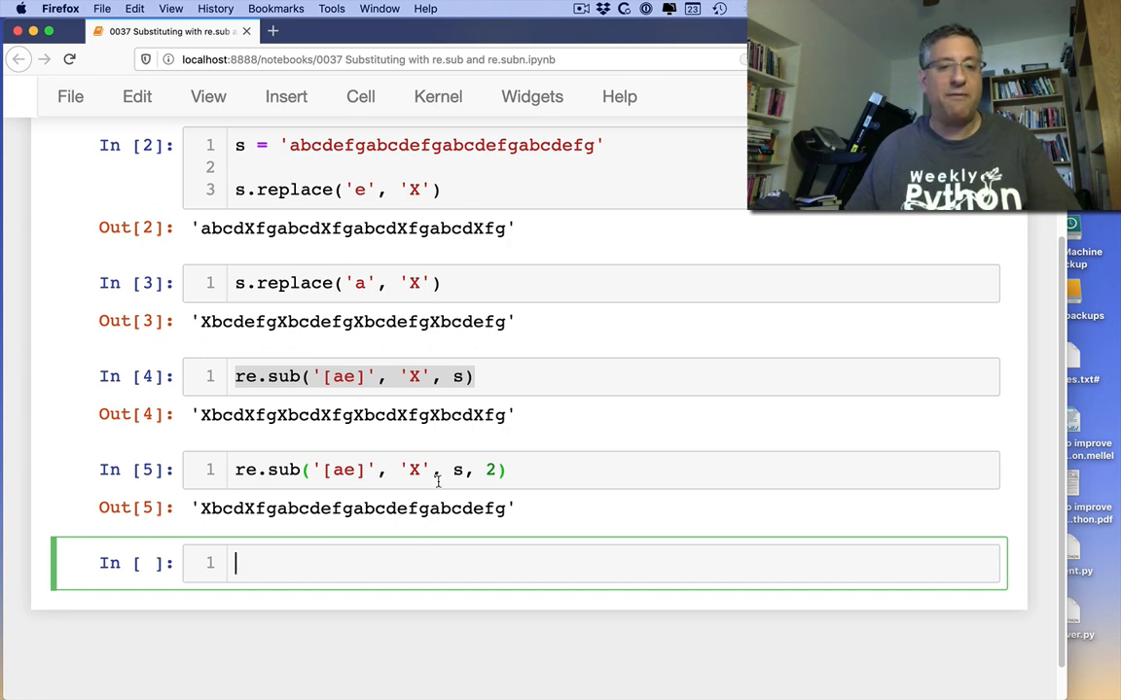
- Run re.subn('[ae]', 'X', s, 2) and then with 200, returning counts 2 and 8
text(re.sub('[ae]', 'X', s, 2))
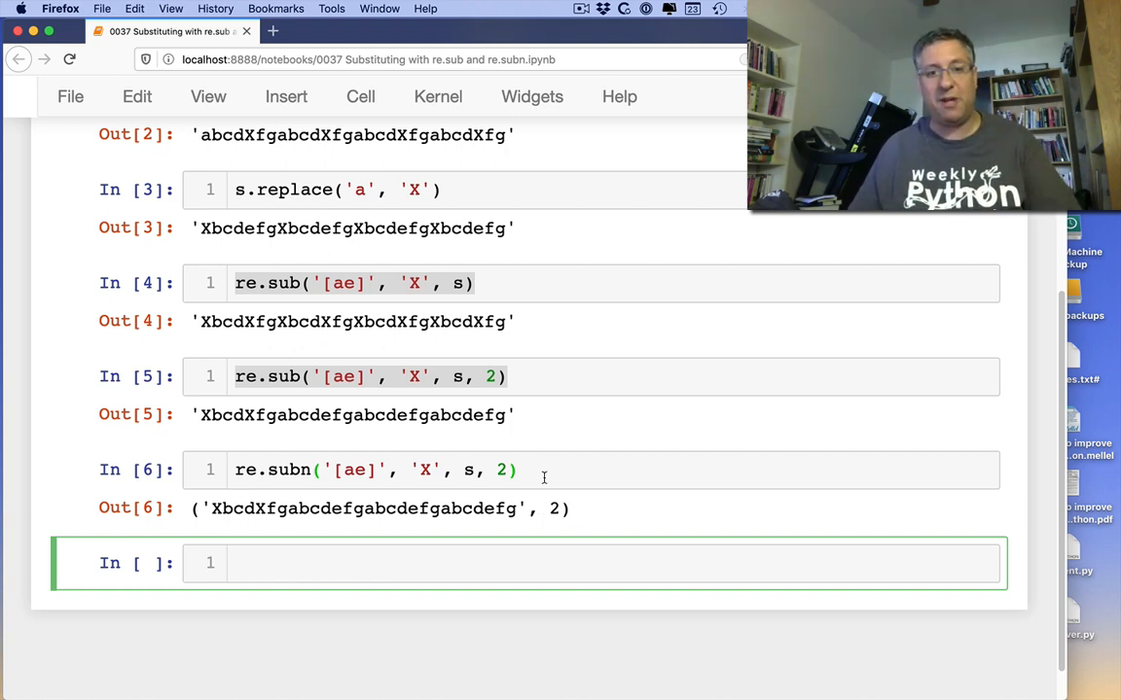
text(re.subn('[ae]', 'X', s, 2))
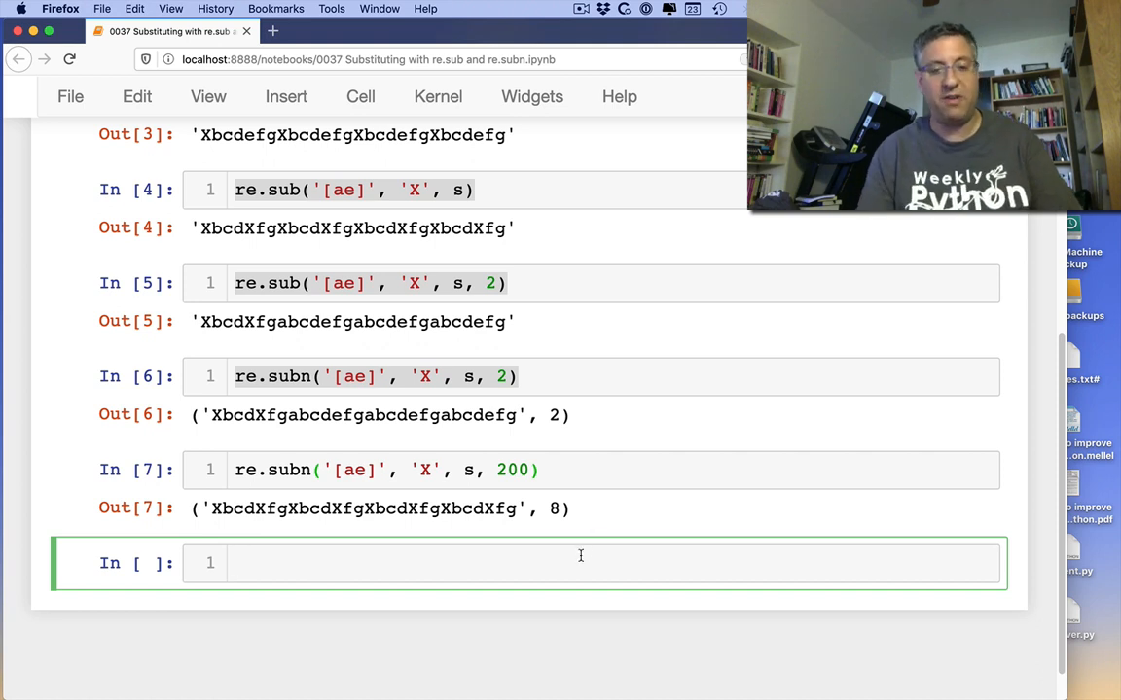
- Unpack re.subn('[ae]', 'X', s, 200) into new_string and replacement_count and display them
text(new_string, r)
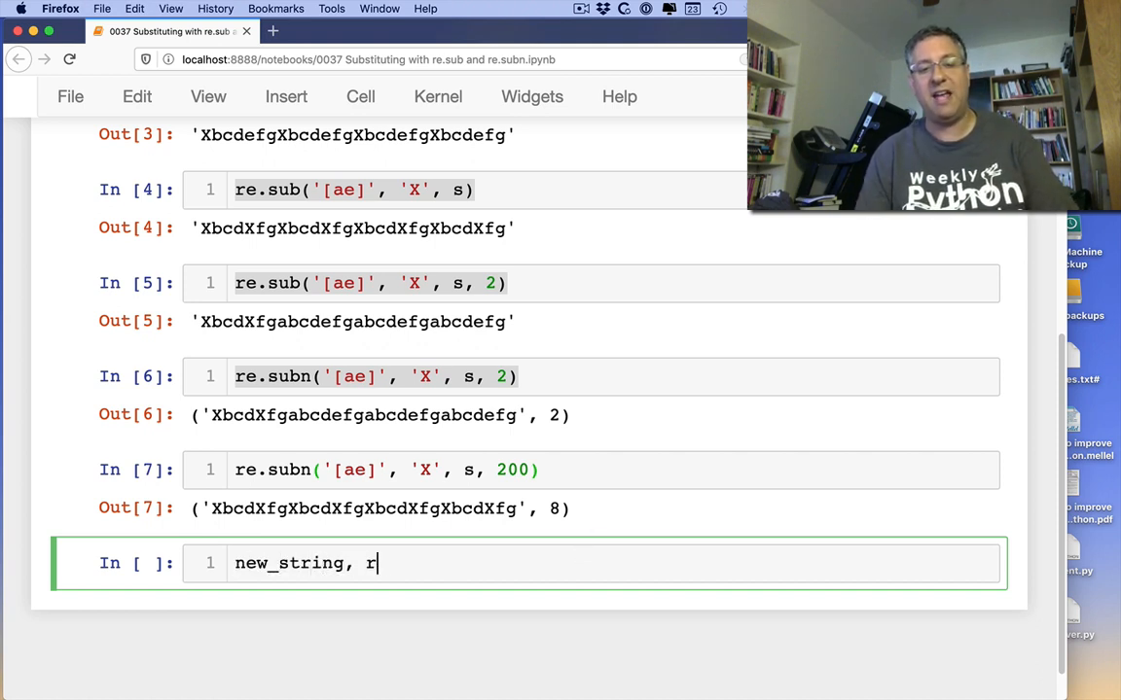
text(eplacement_count = re.subn('[ae]', 'X', s, 200)
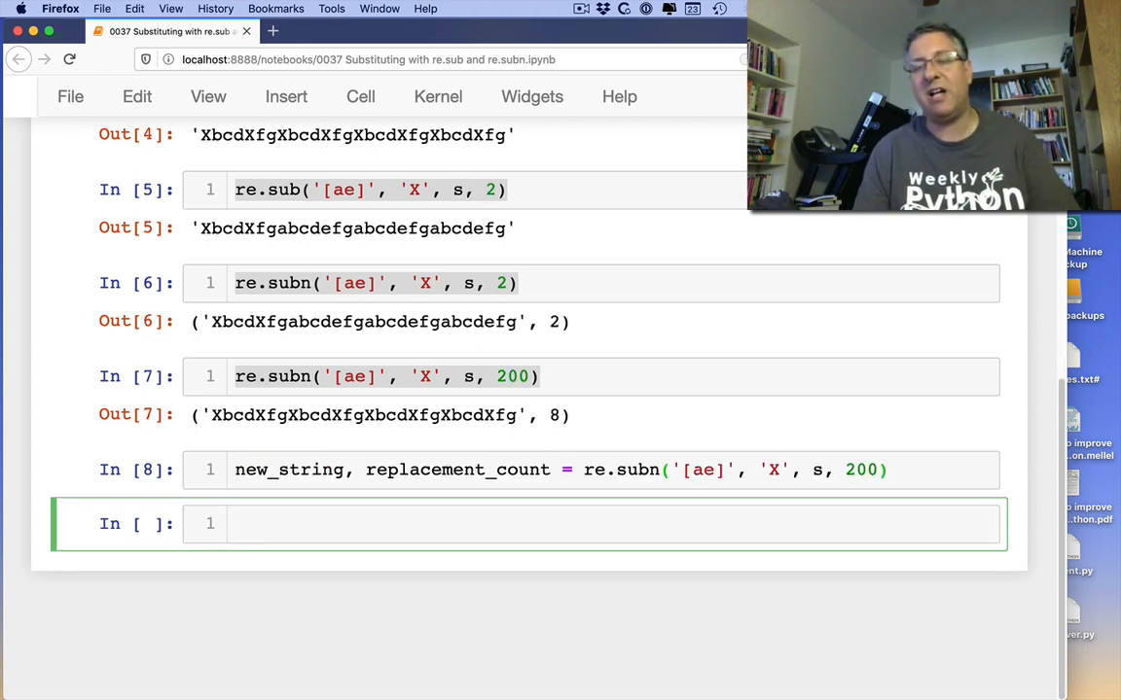
text(new_string)
text(replacement_count)
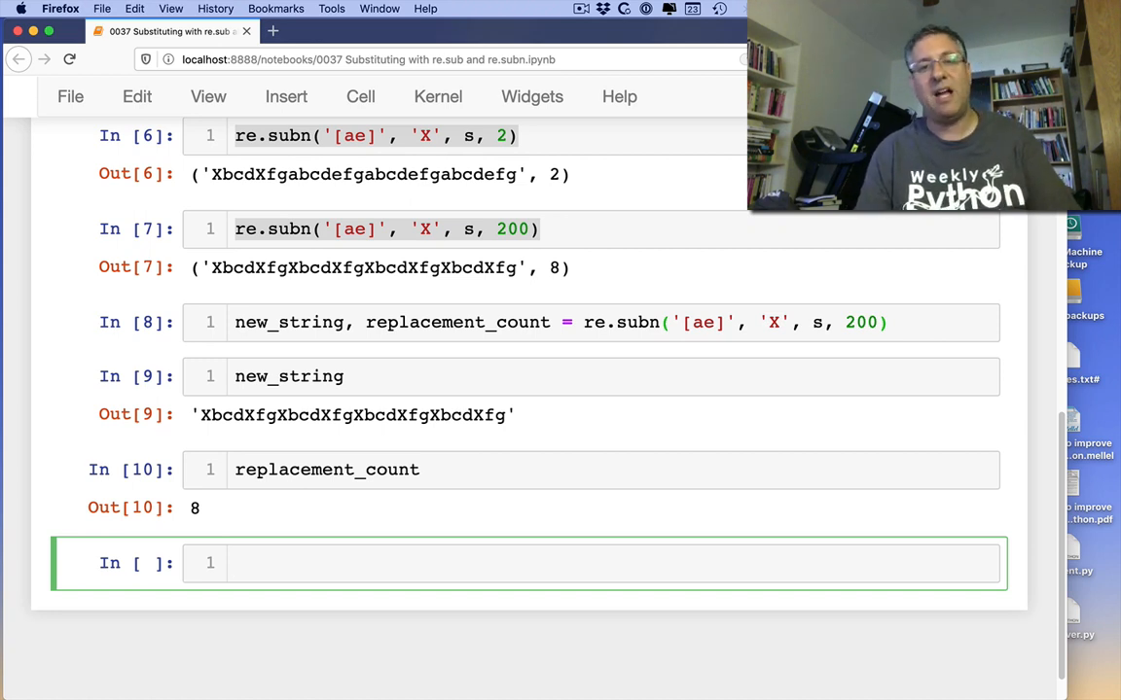
- Write comments planning to replace a and e with starred versions: a -> *a*, e -> *e*
text(# I want to replace)
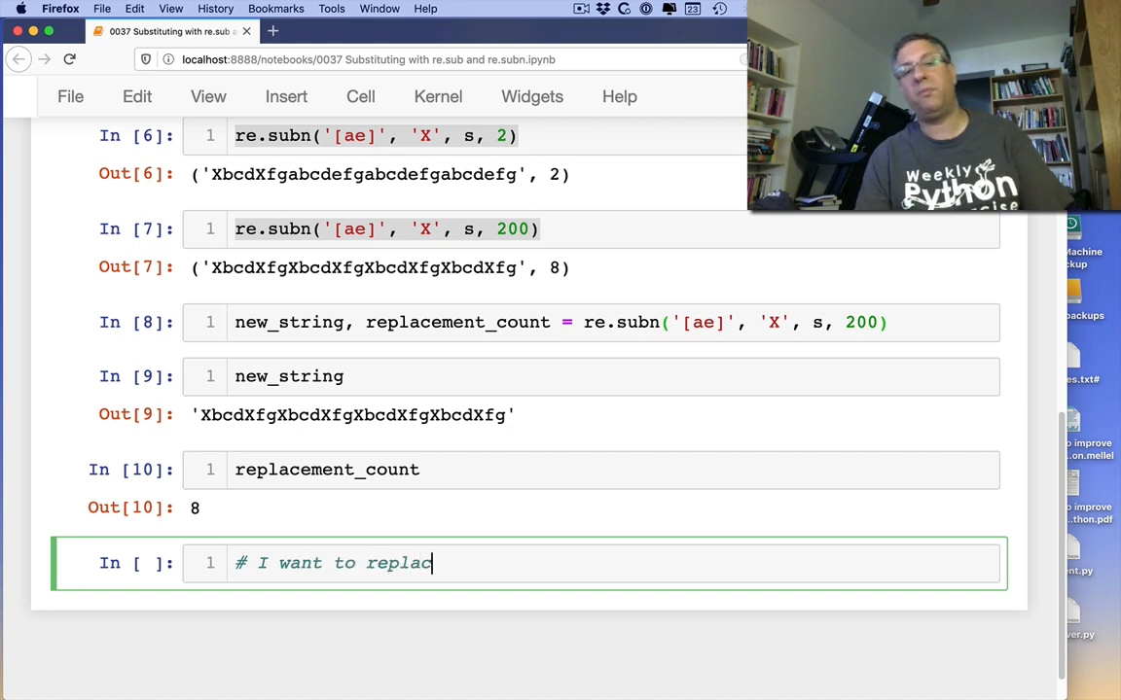
text(e each)
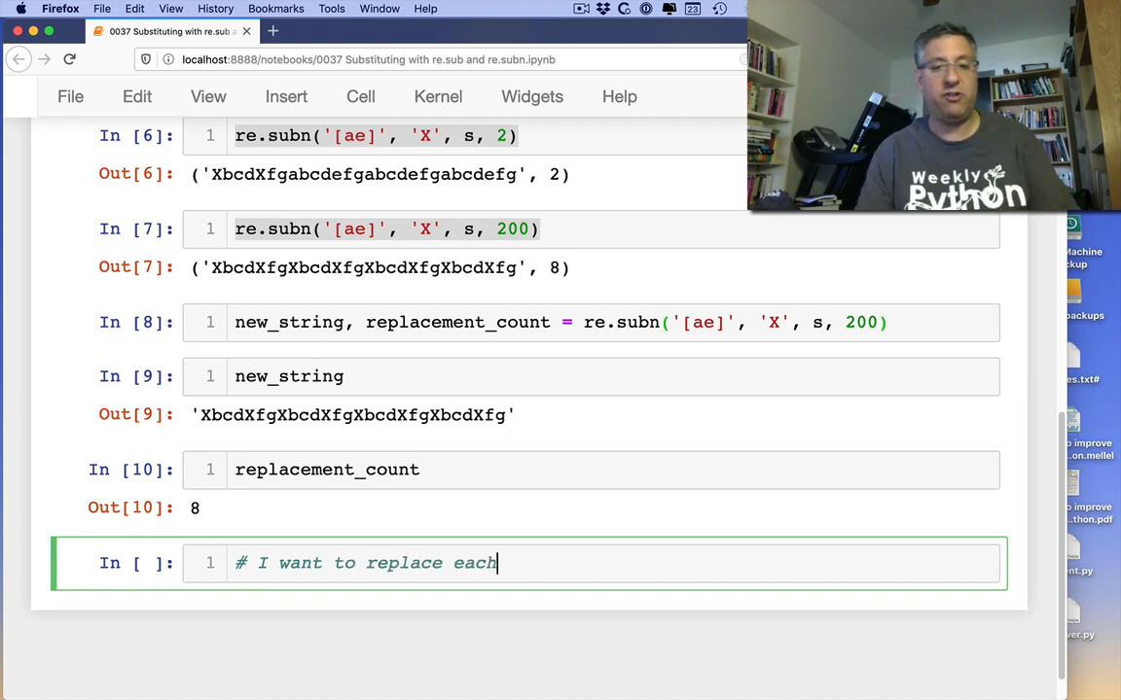
text(a and e wit)
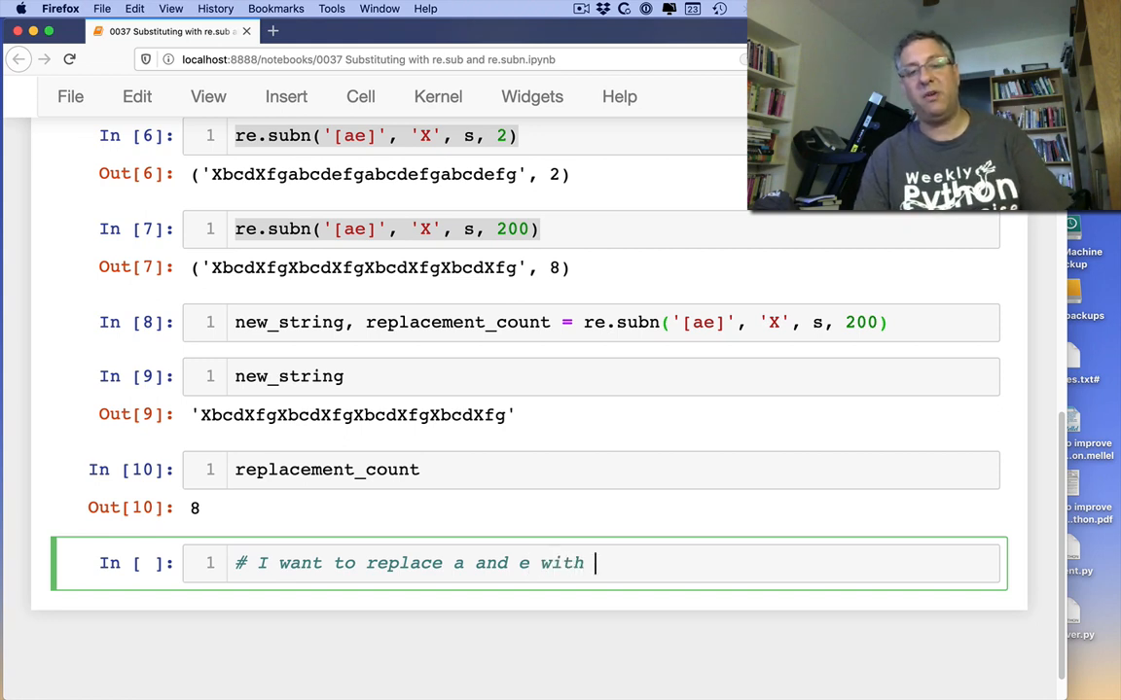
text(starred versions of themselves)
text(# a)
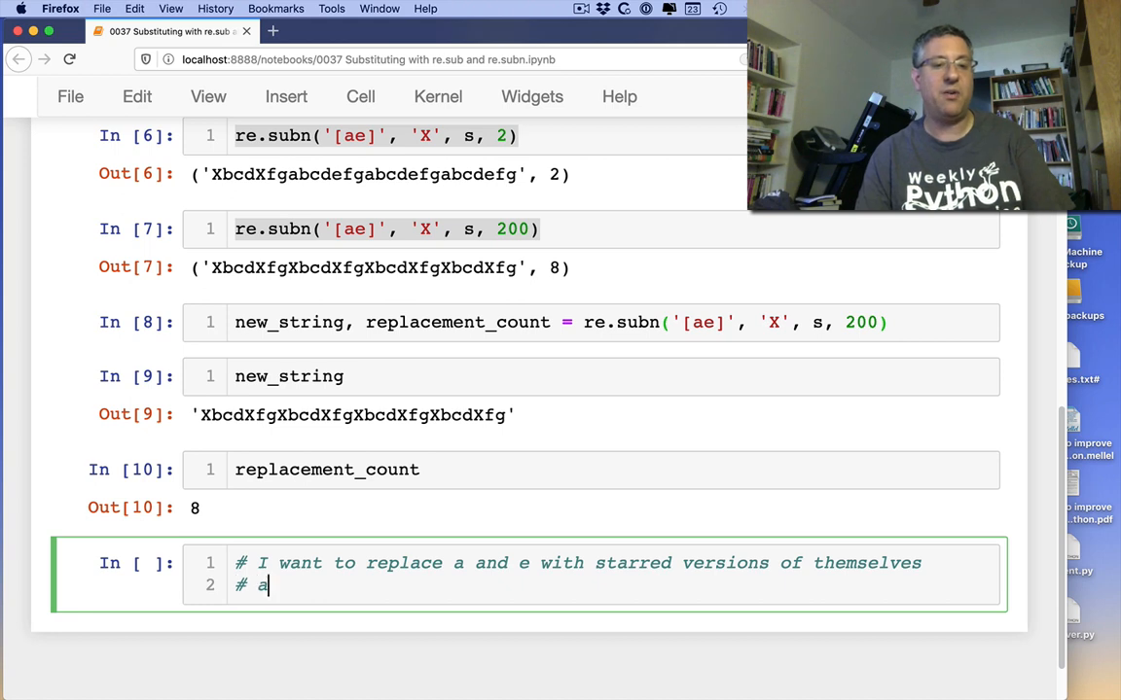
text(-> *a*)
text(# e ->)
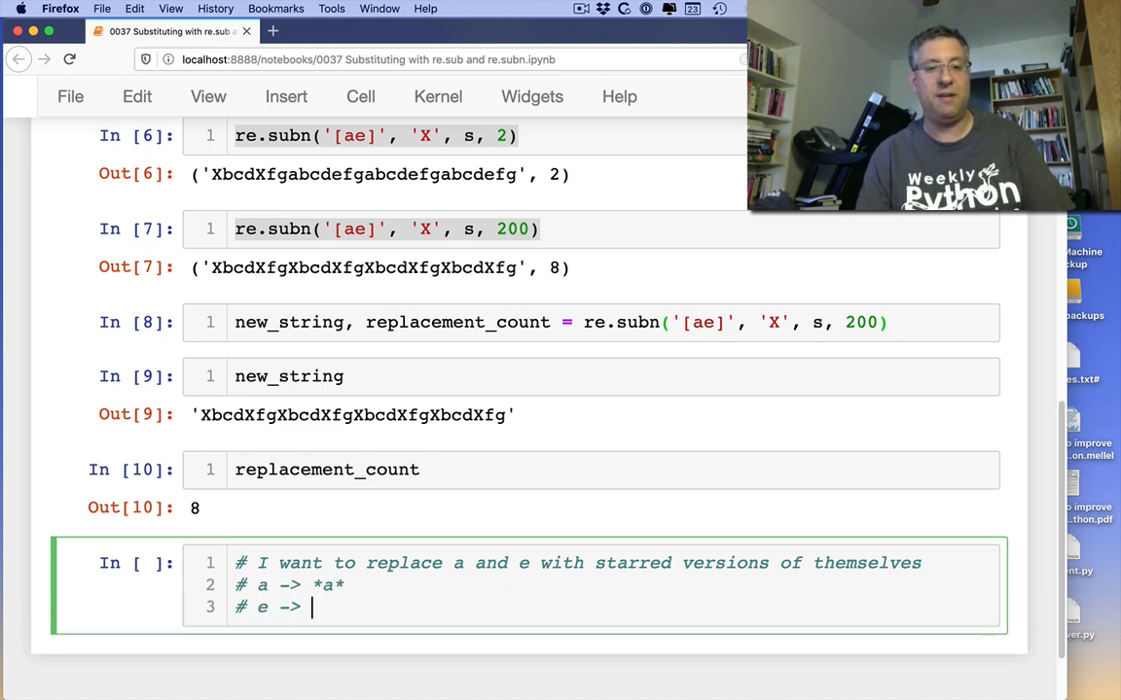
text(*e*)
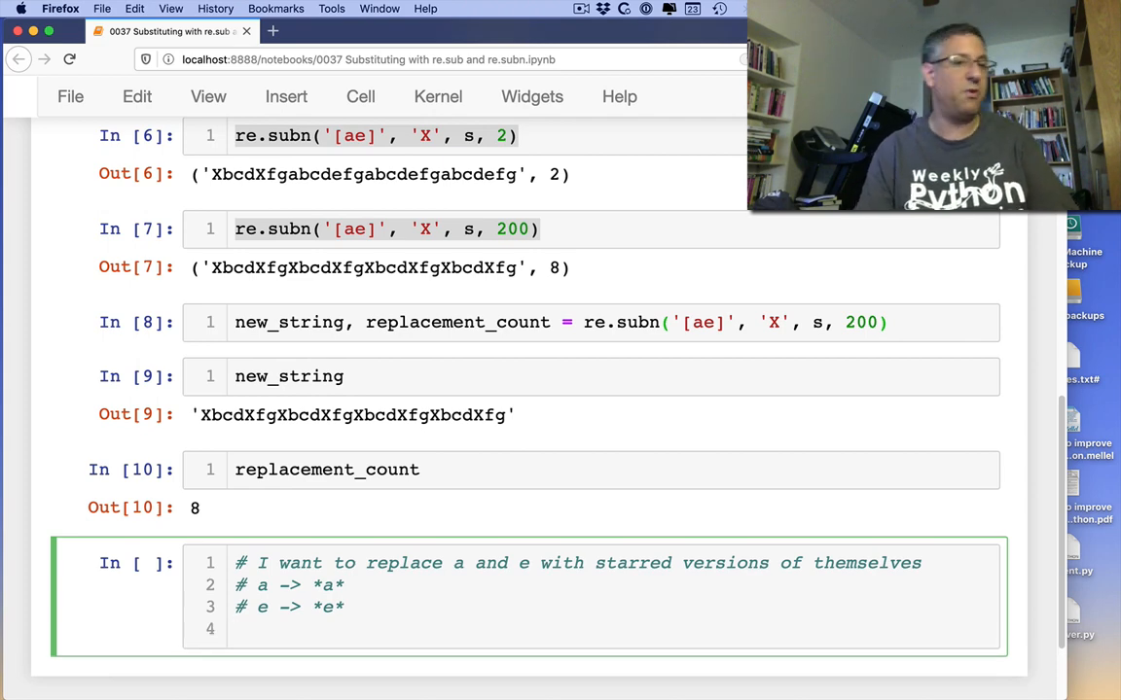
scroll(up, 3)
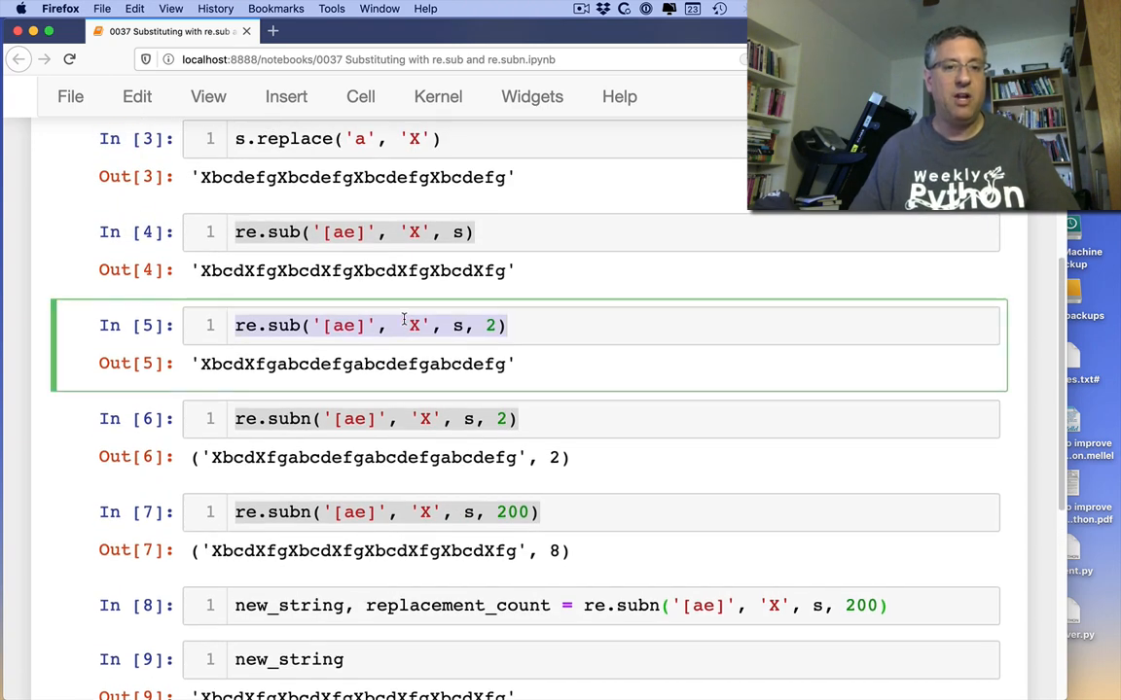
scroll(down, 3)
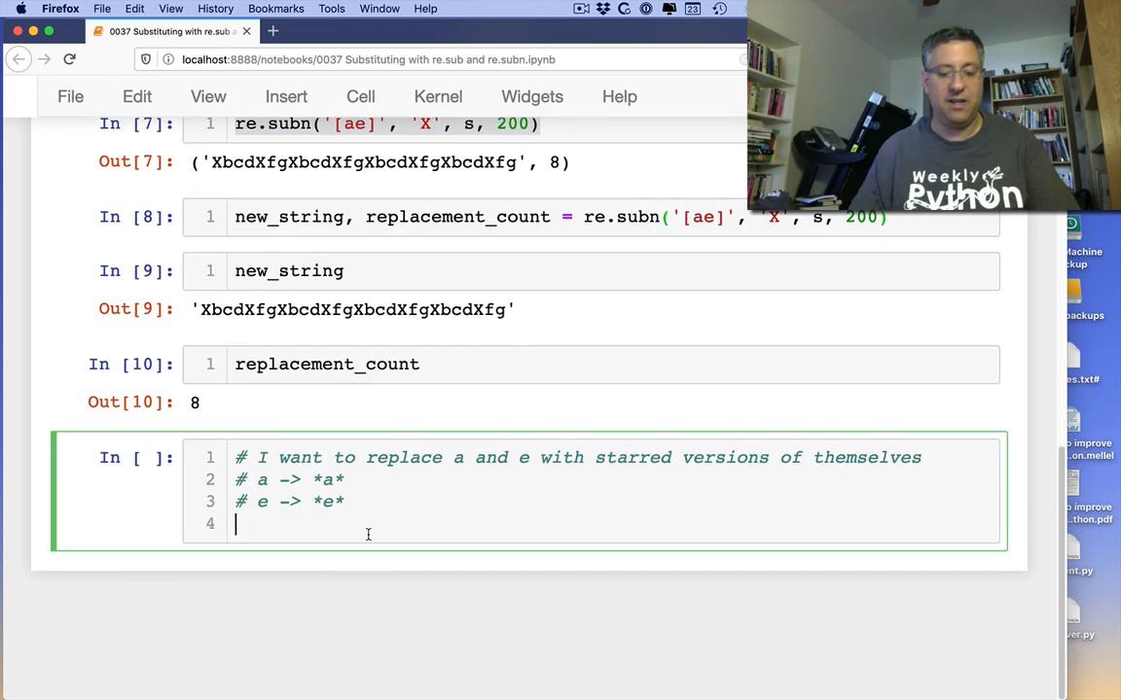
- Write re.sub('[ae]', star_vowel, s, 2) passing a callback instead of 'X'
text(re.sub('[ae]', 'X', s, 2))
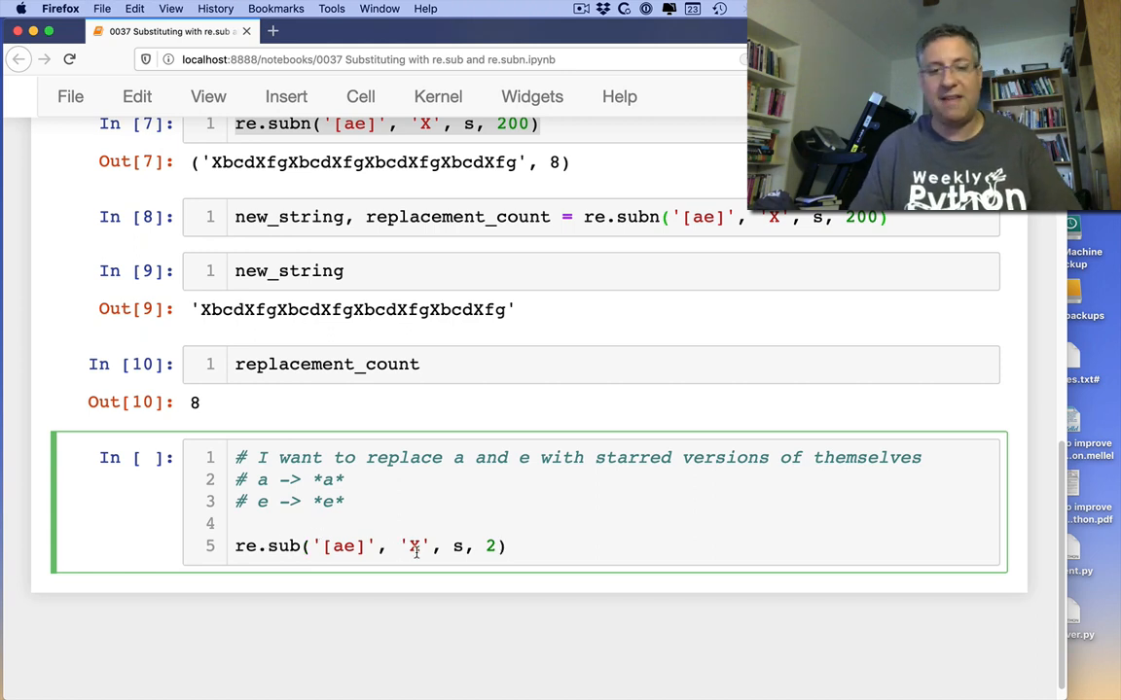
text(star_vo)
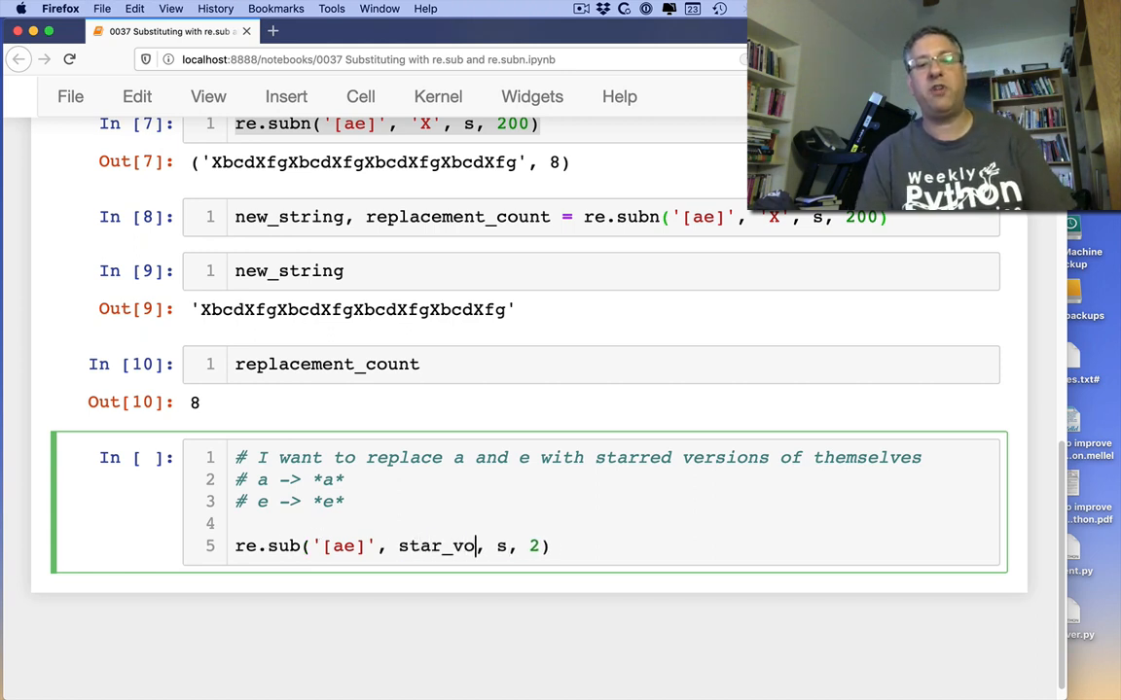
text(wel)
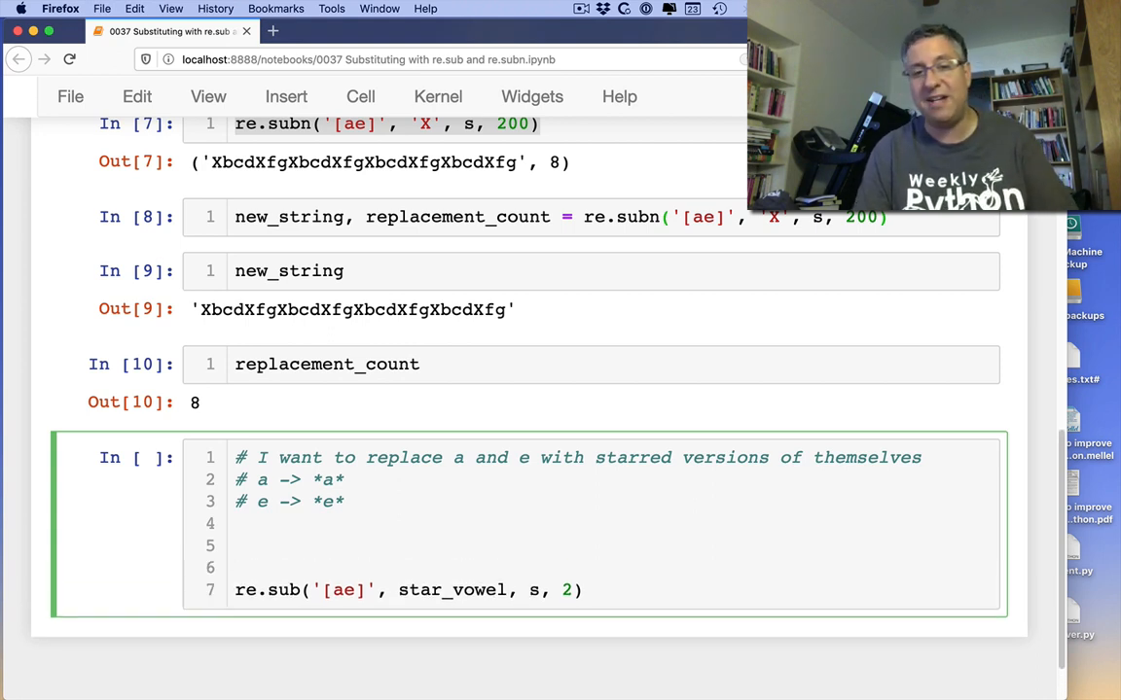
- Define star_vowel(m) returning f'*{m.group(0)}*' above the re.sub call
text(def star_vowel)
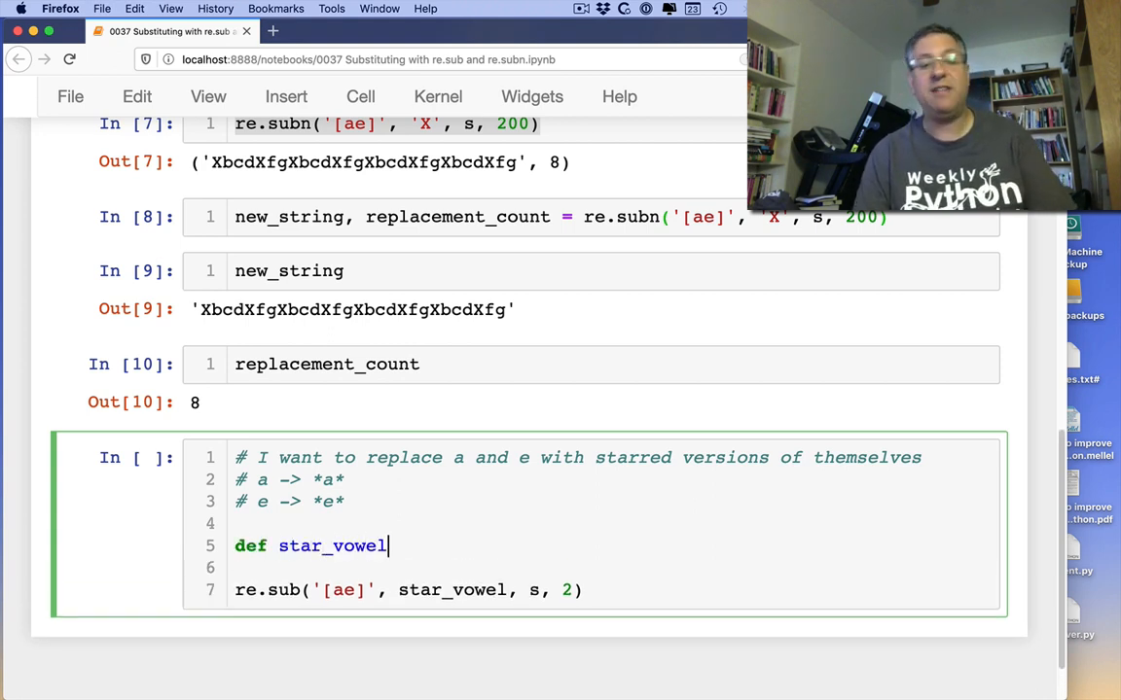
text(())
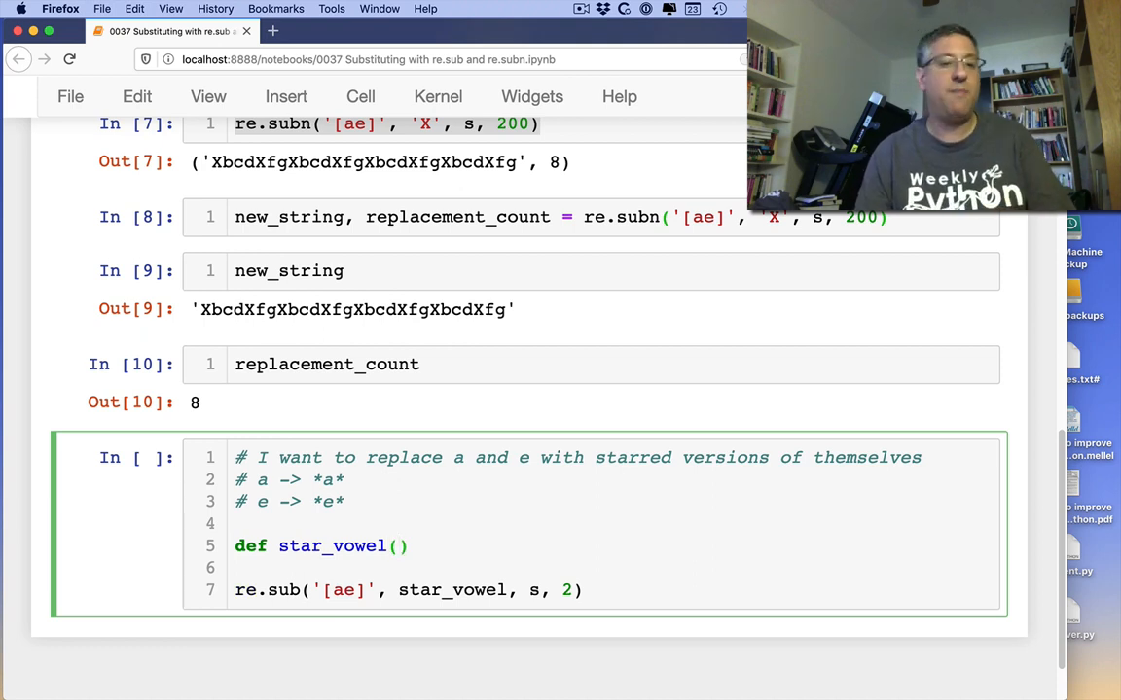
text(m)
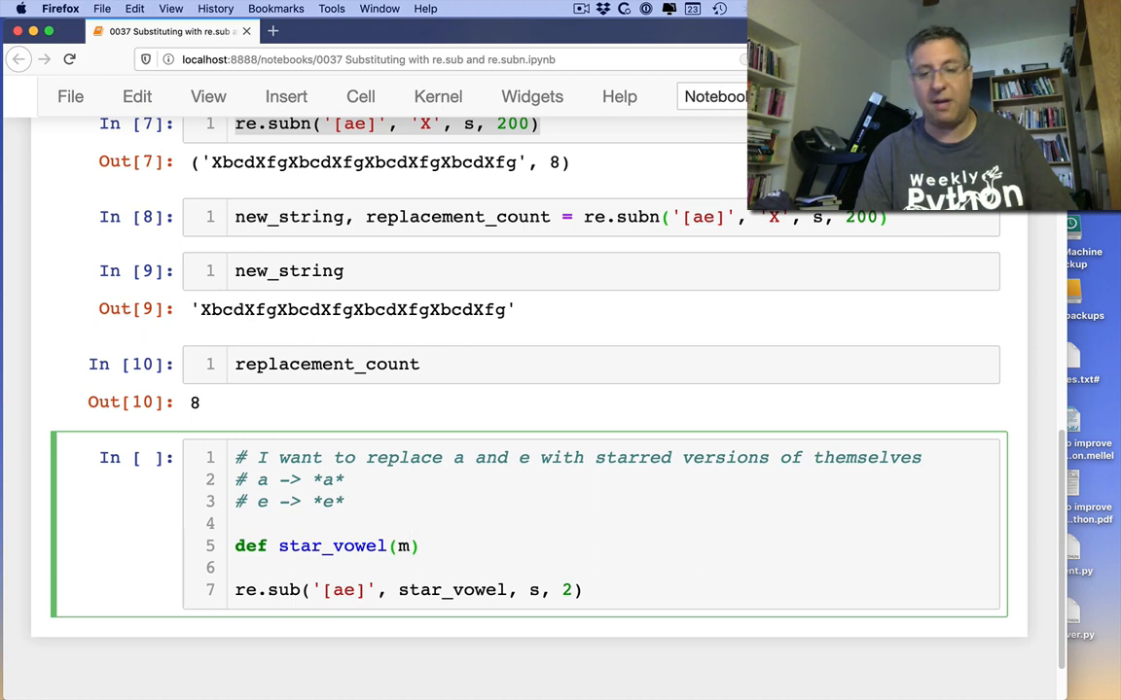
text(:)
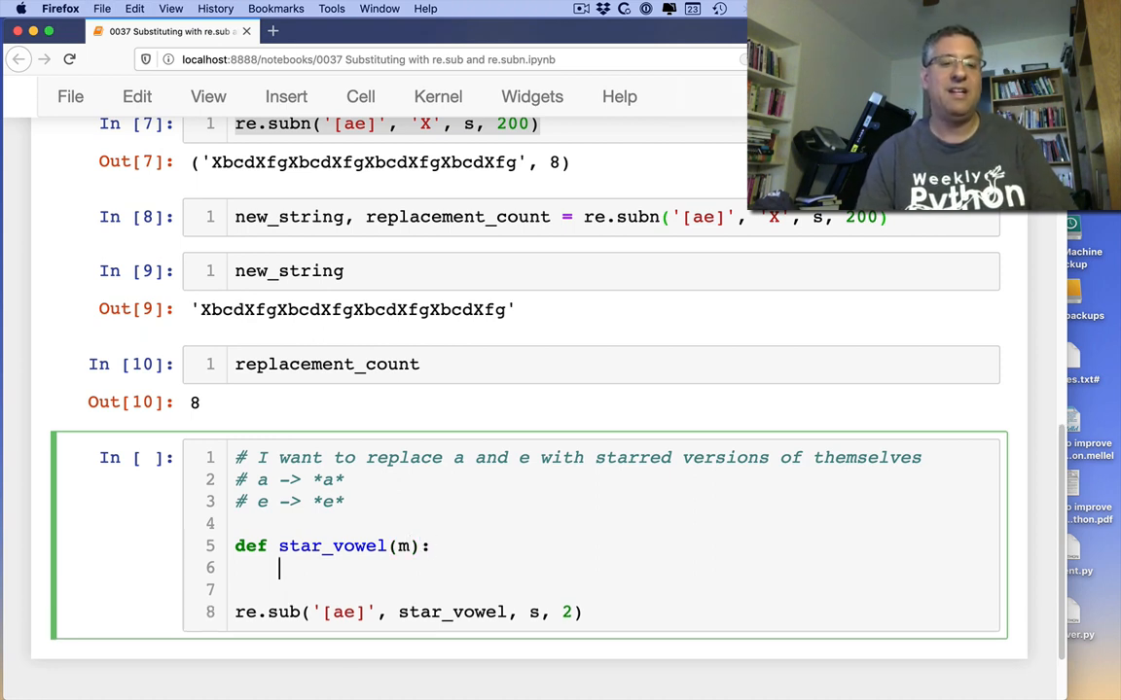
text(return f)
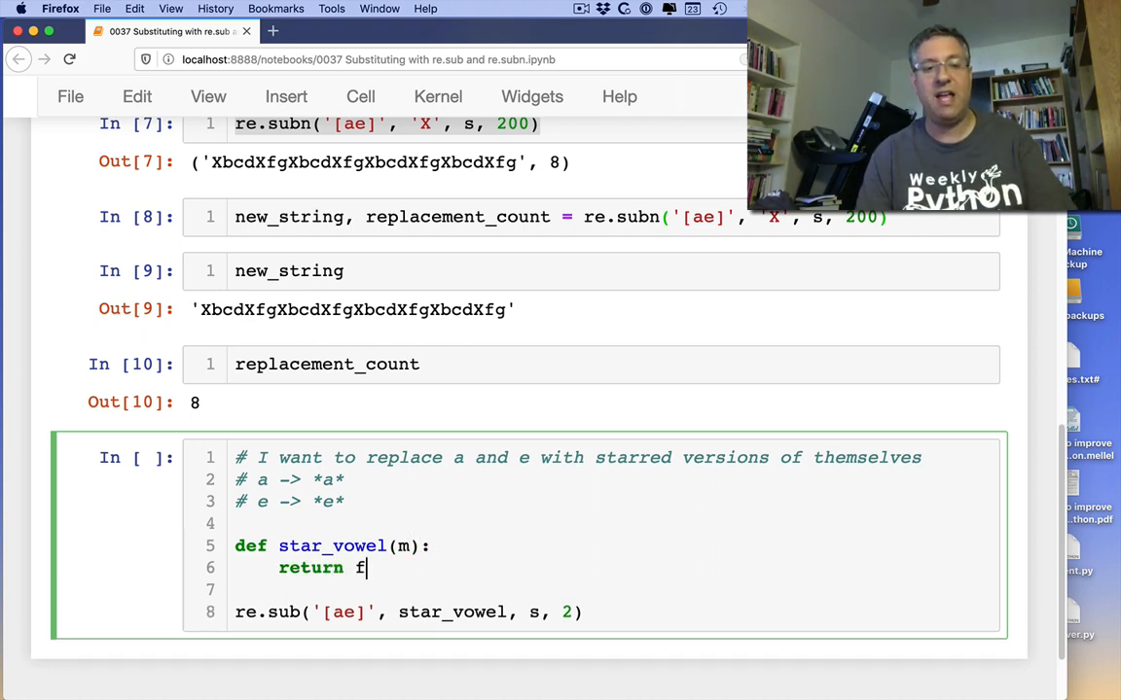
text('*{*)
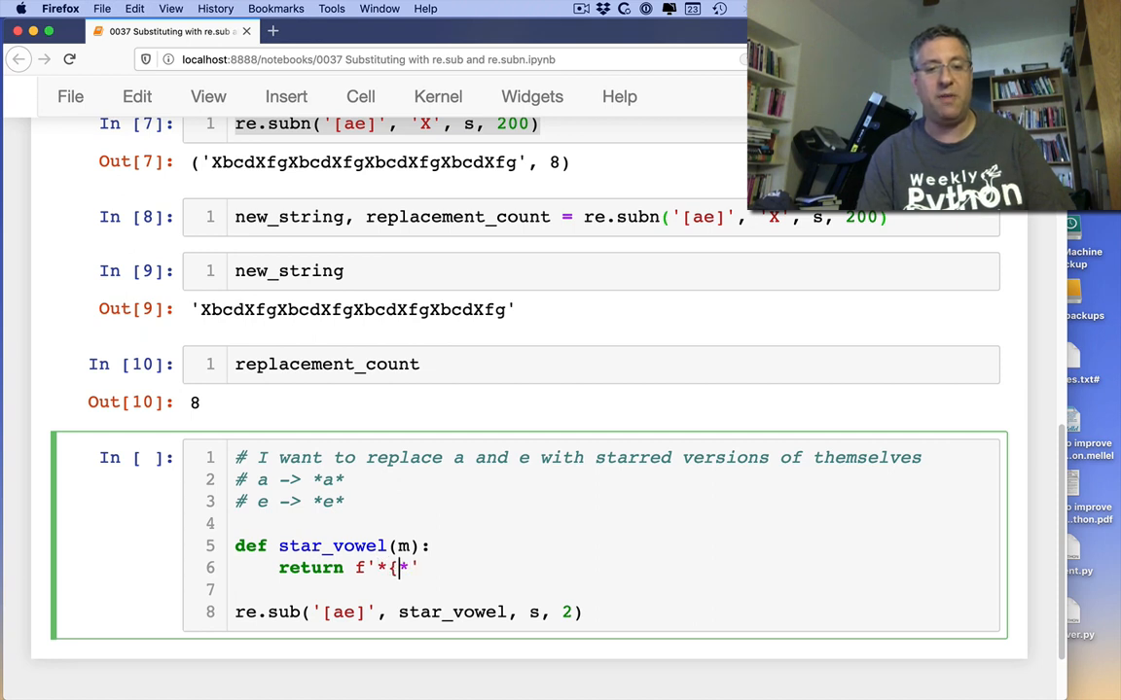
text(m.group(0))
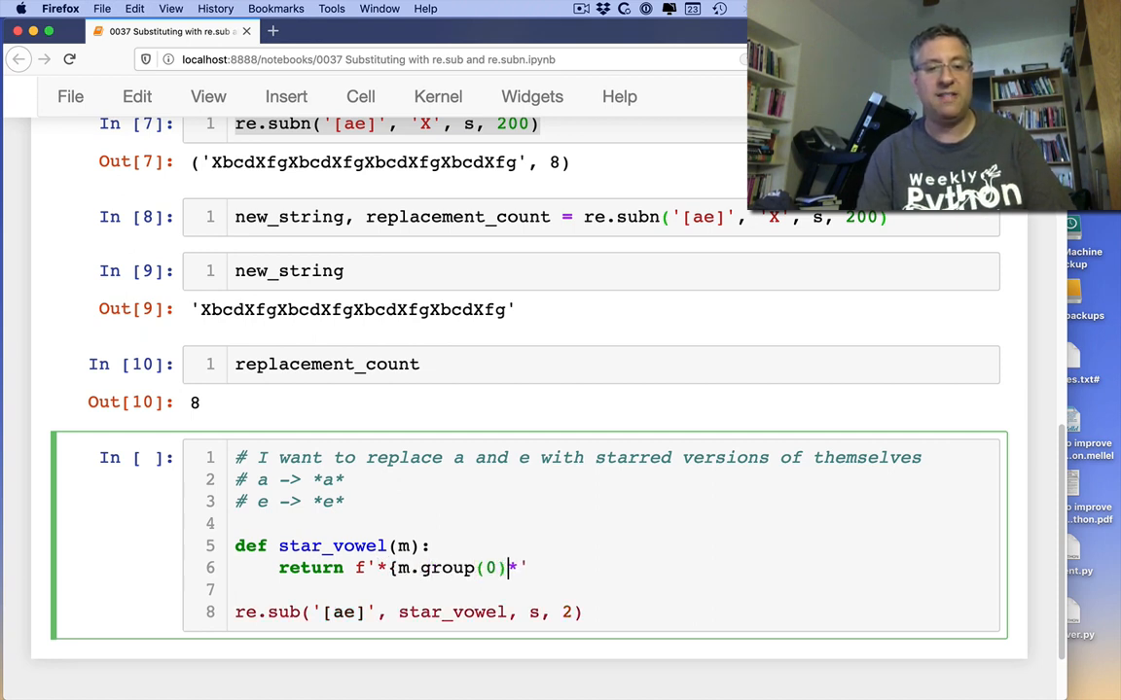
text(})
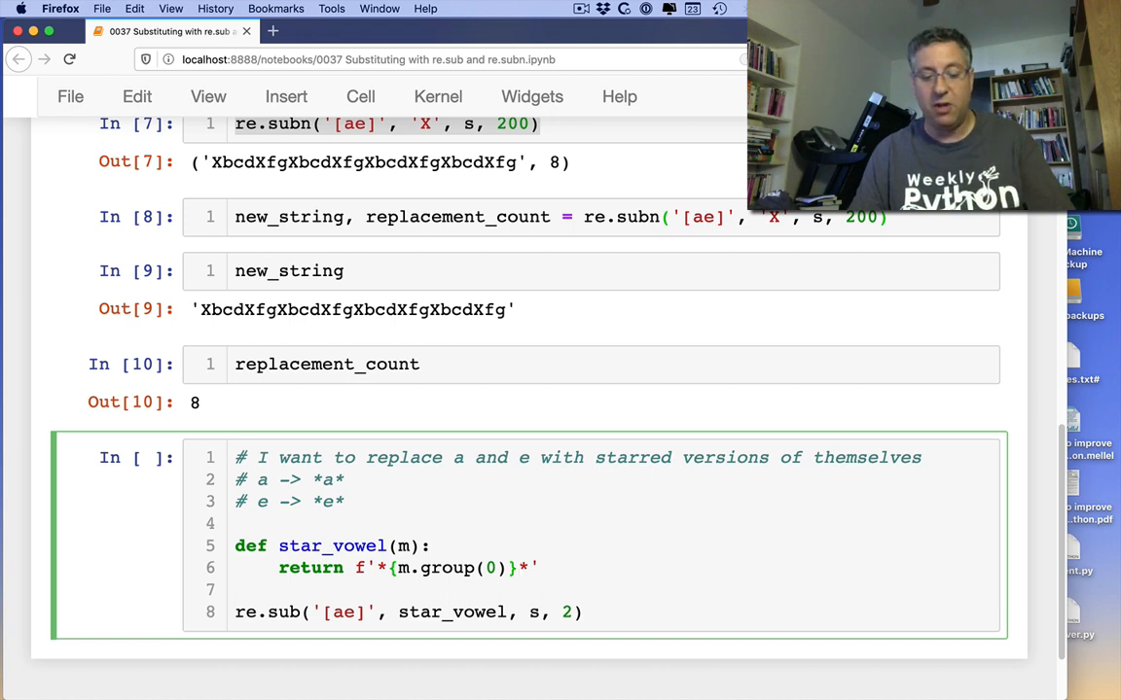
- Run the star_vowel cell, producing '*a*bcd*e*fgabcdefg…', and return to the empty cell below
key(shift+Return)
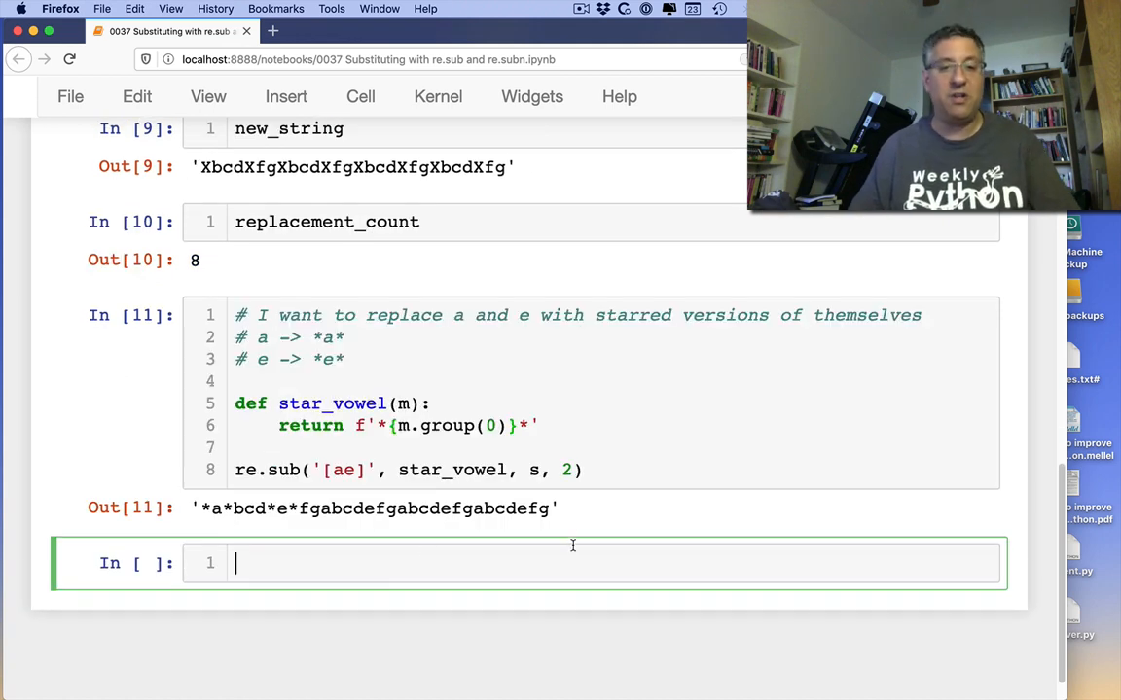
click(572, 469)
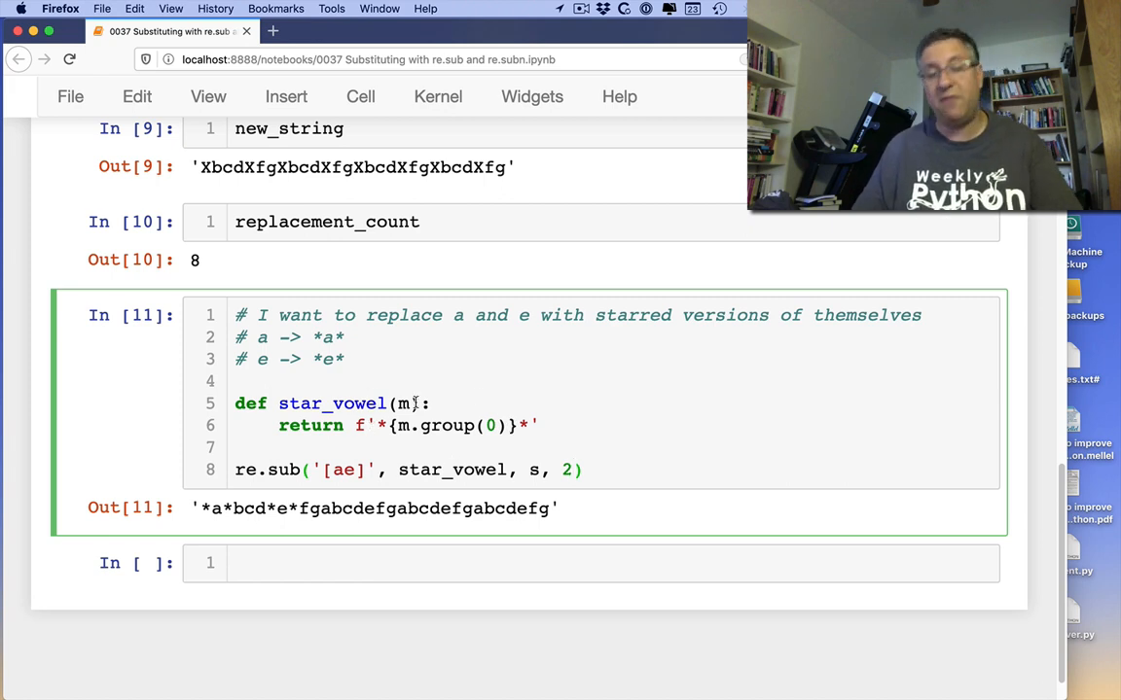
click(438, 564)
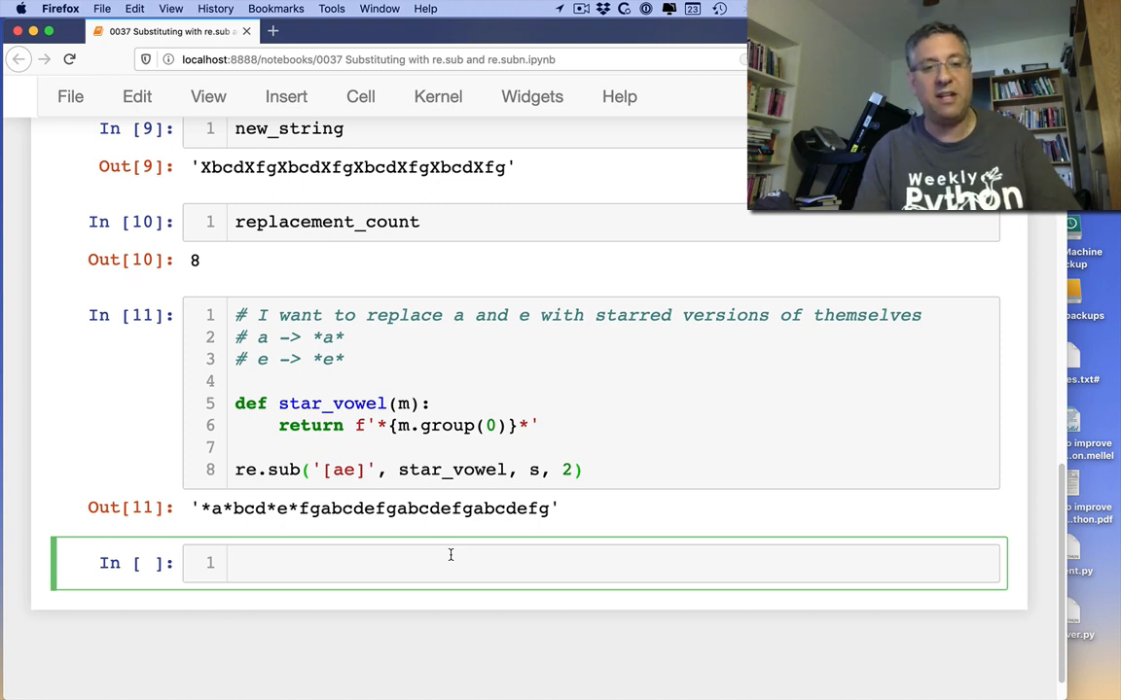
- Run ord('a') and ord('e') to show their character codes 97 and 101
text(ord('a'))
text(ord('e)
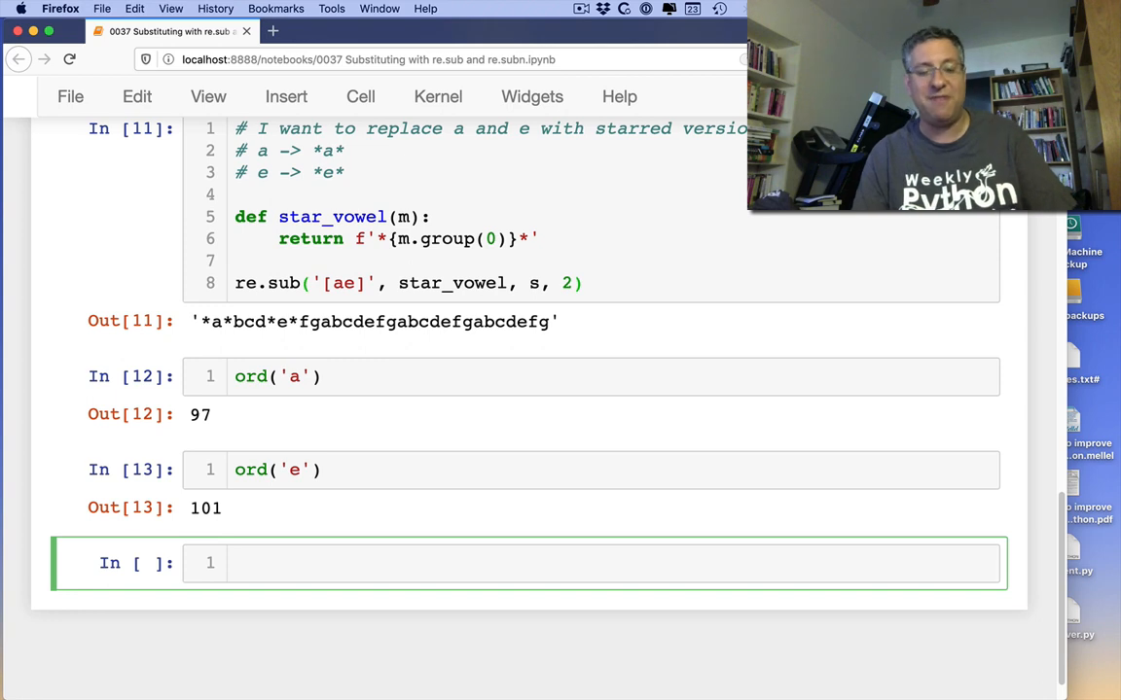
- Define star_ord(m) returning f'*{ord(m.group(0))}*'
text(def)
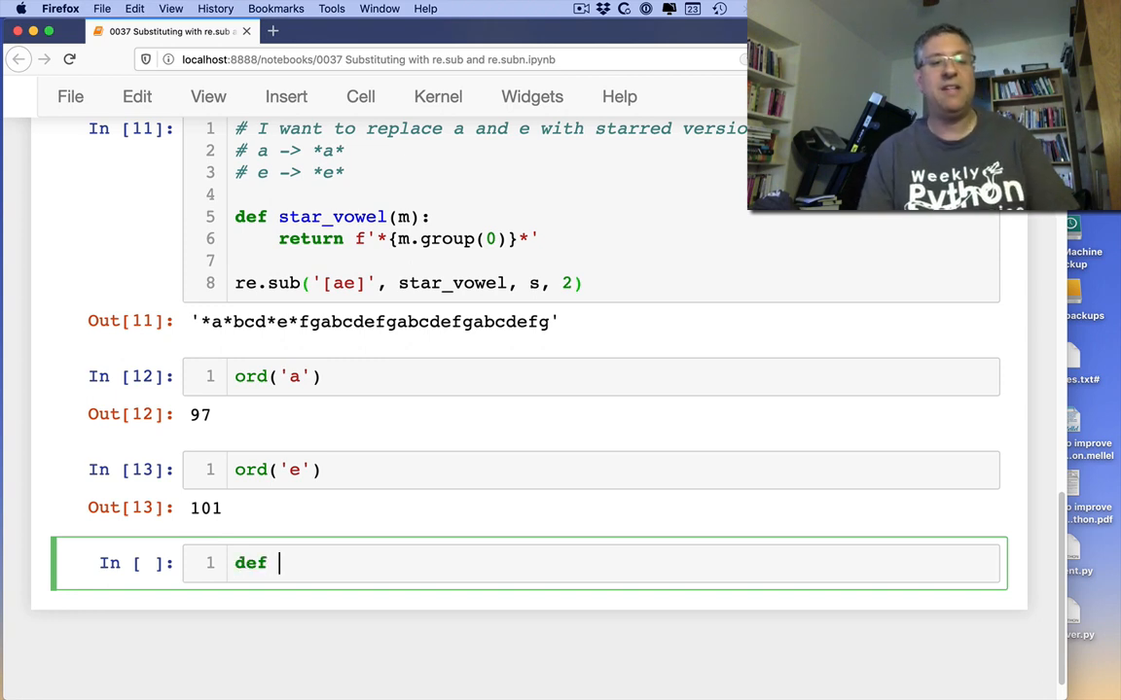
text(star_)
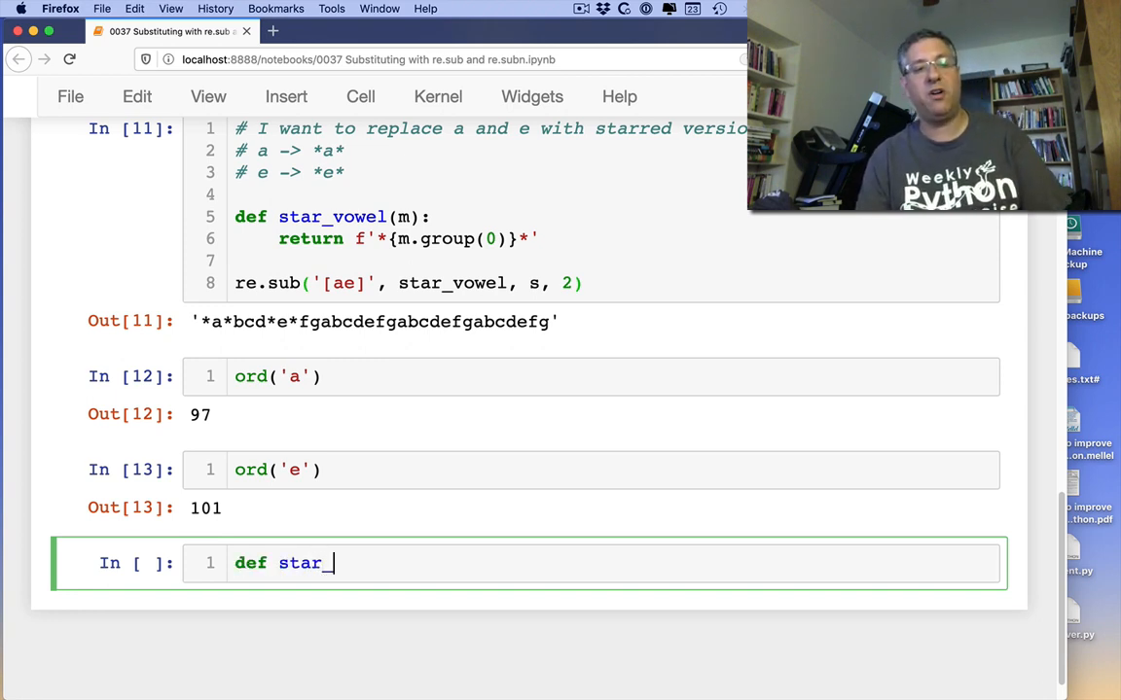
text(ord(m))
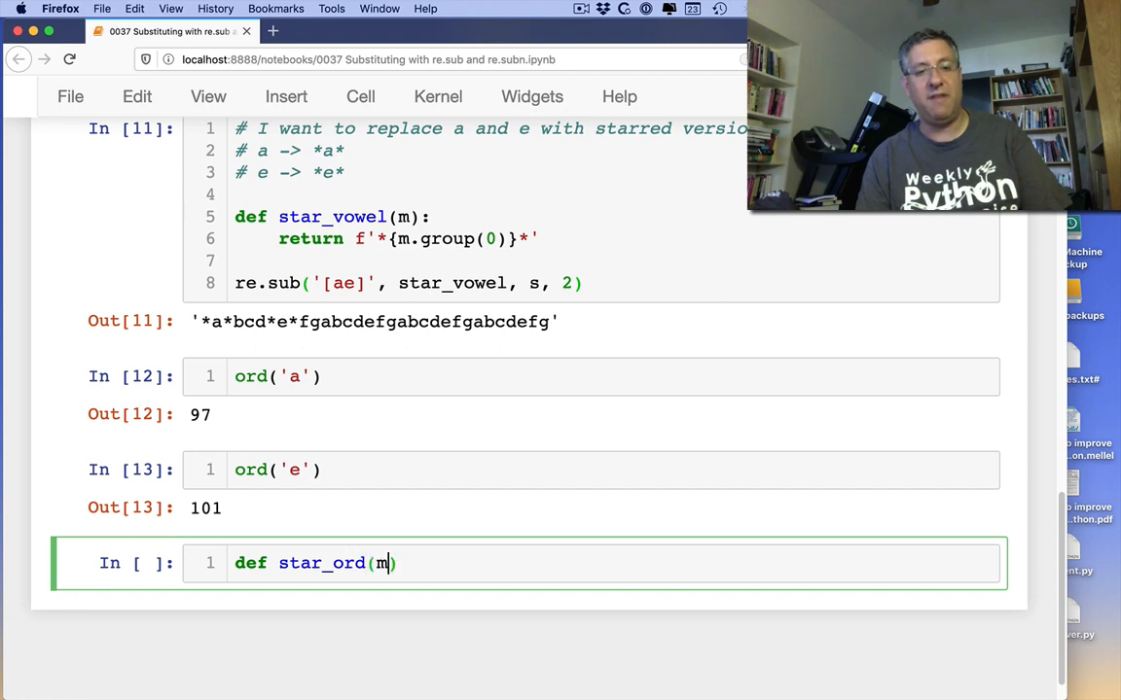
text():)
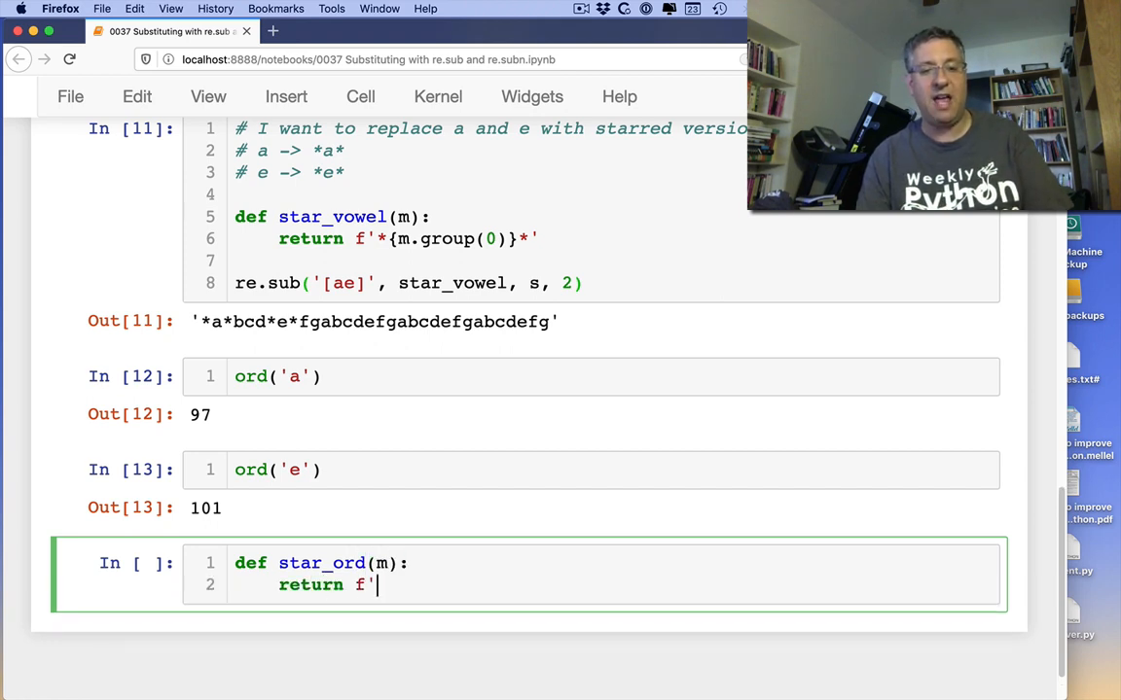
text(*{*')
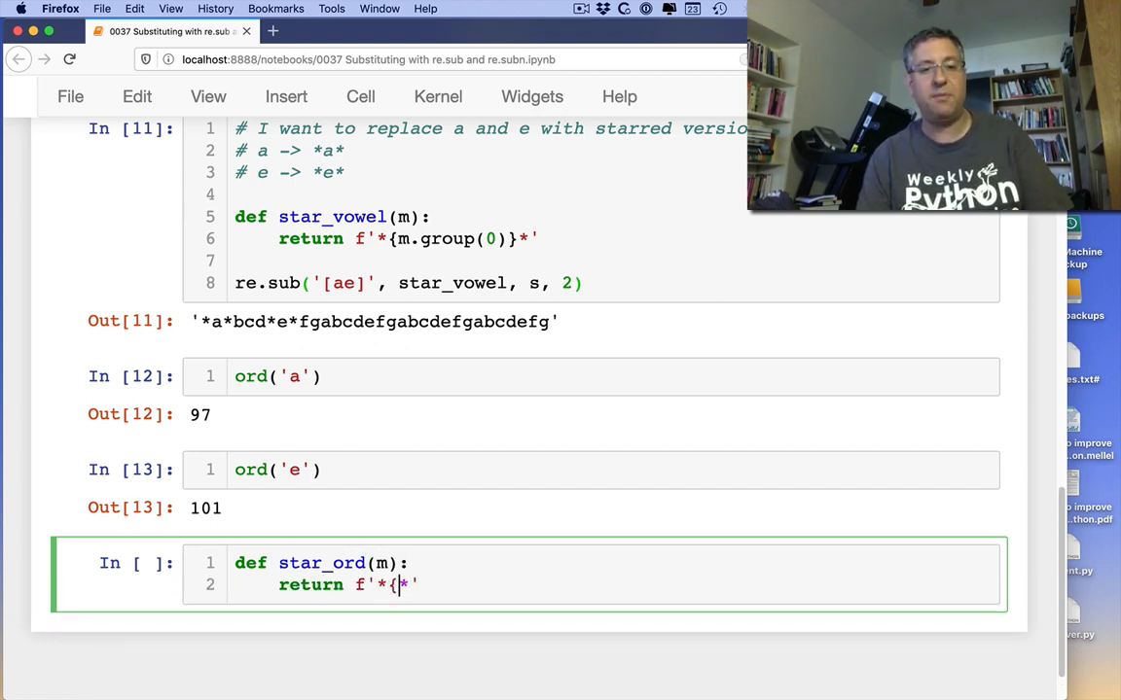
text(ord(m.group(0)
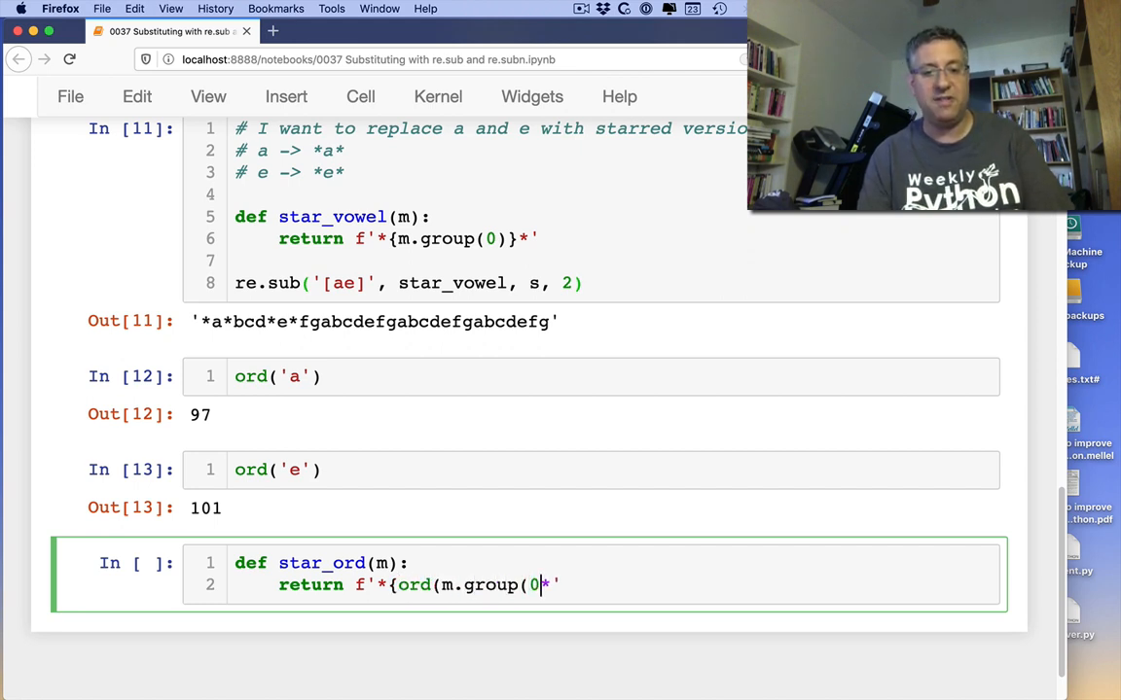
text()})
text(re.sub()
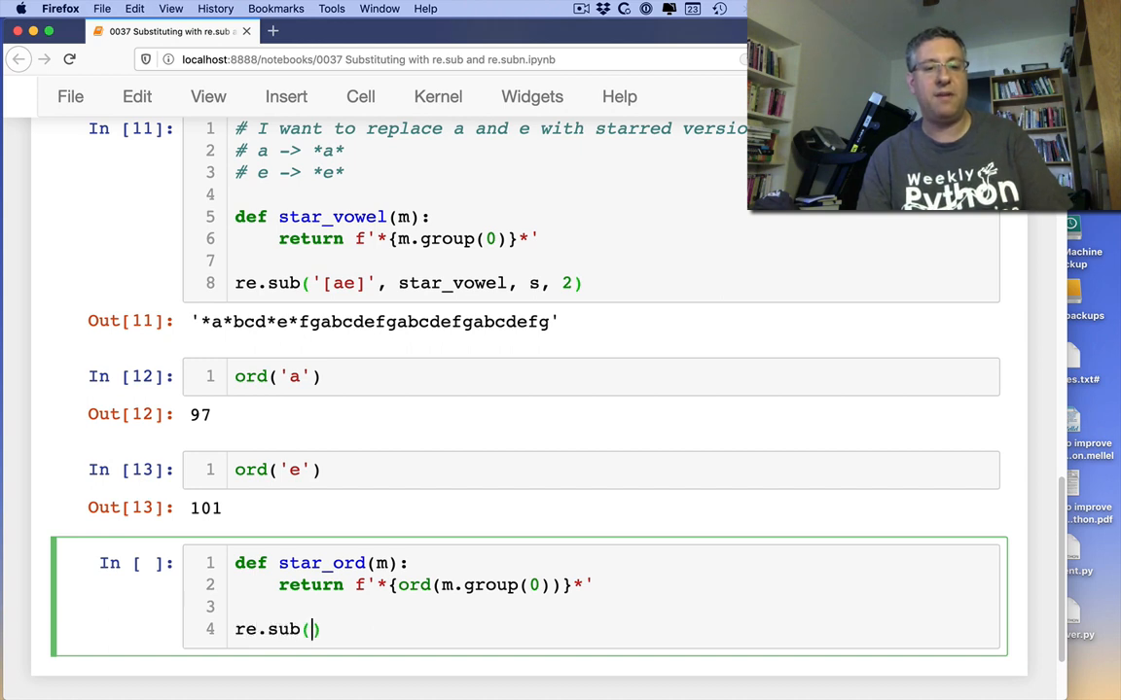
- Run re.sub('[ae]', star_ord, s), outputting '*97*bcd*101*fg…'
text('[ae]', star)
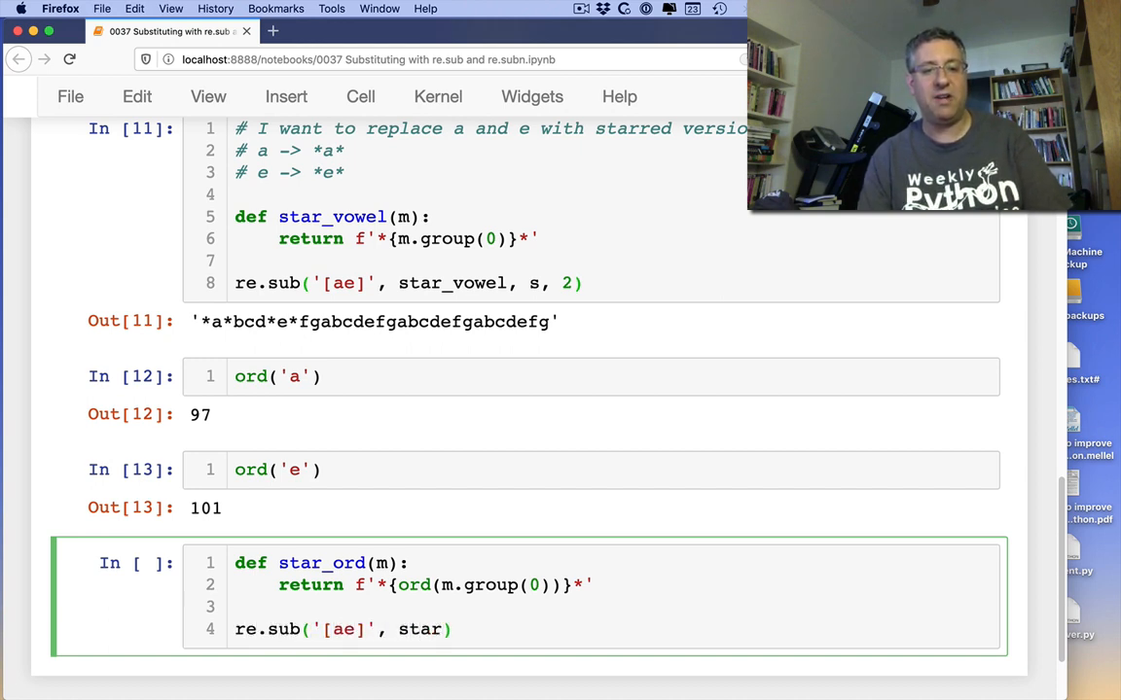
text(_ord, s)
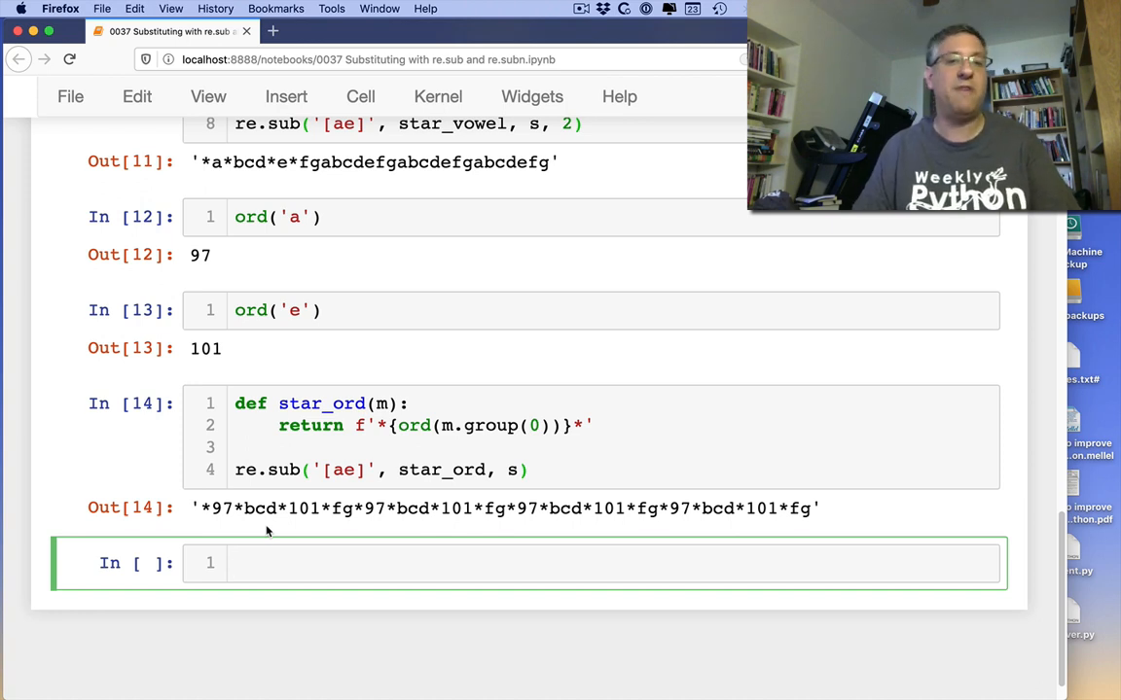
click(389, 564)
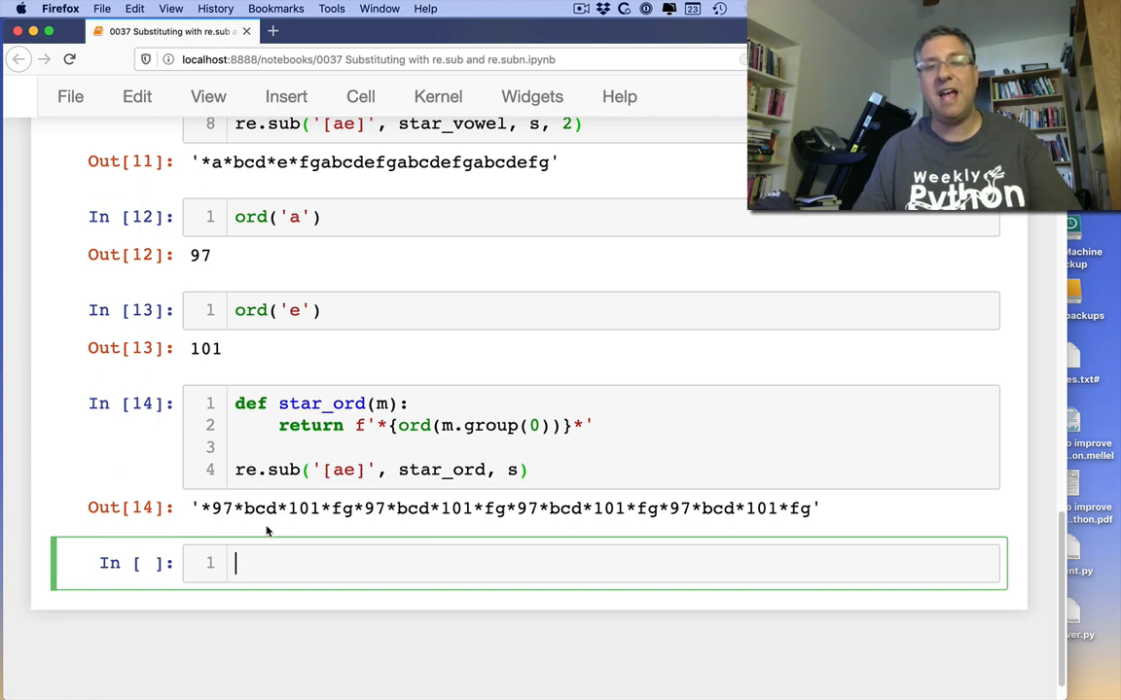